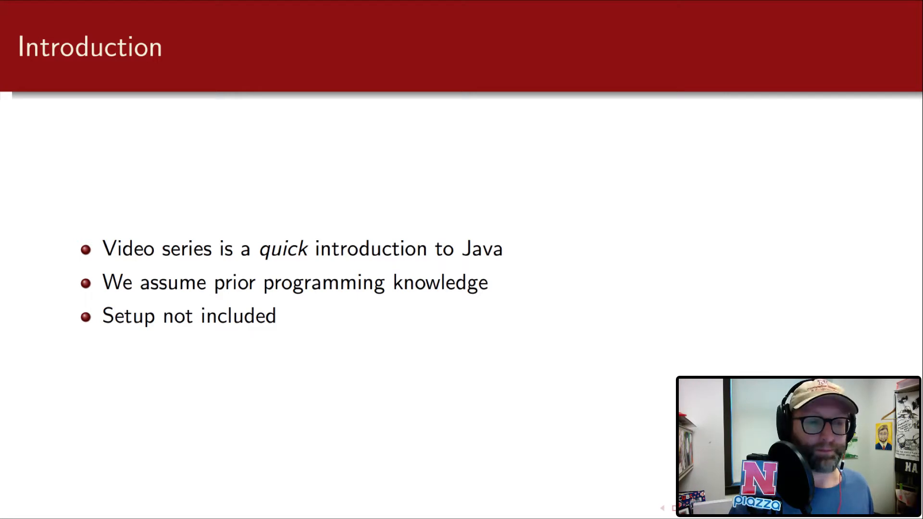
# Advance through the Introduction and Java history slides before switching to Eclipse
pyautogui.press('Right')
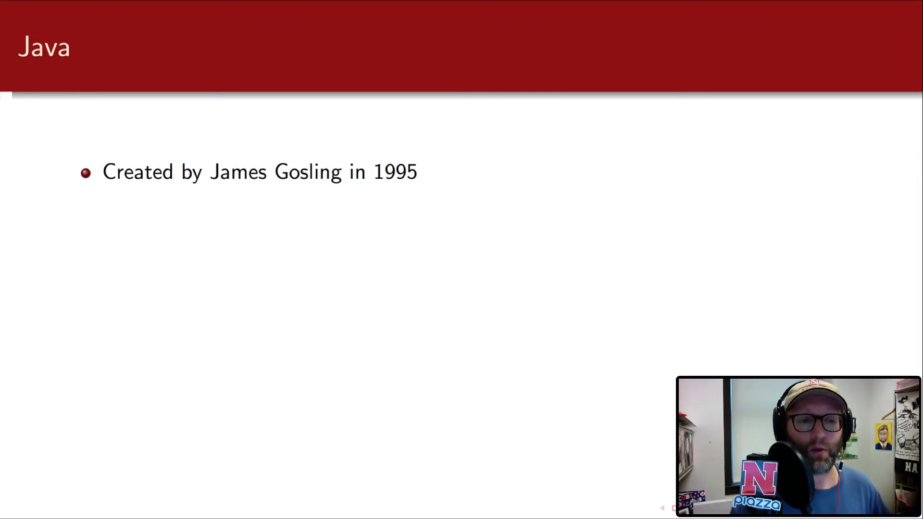
pyautogui.press('right')
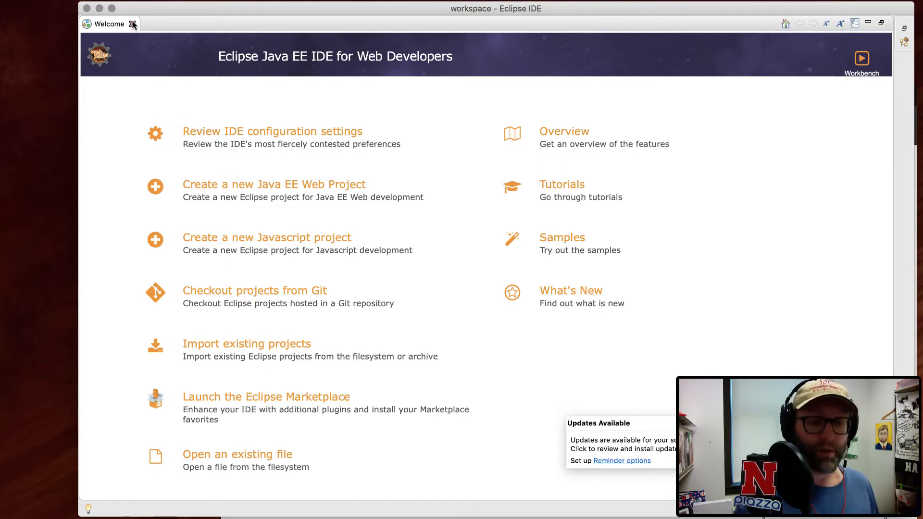
# Close the Welcome tab and create a new Java project named HelloWorld
pyautogui.click(133, 24)
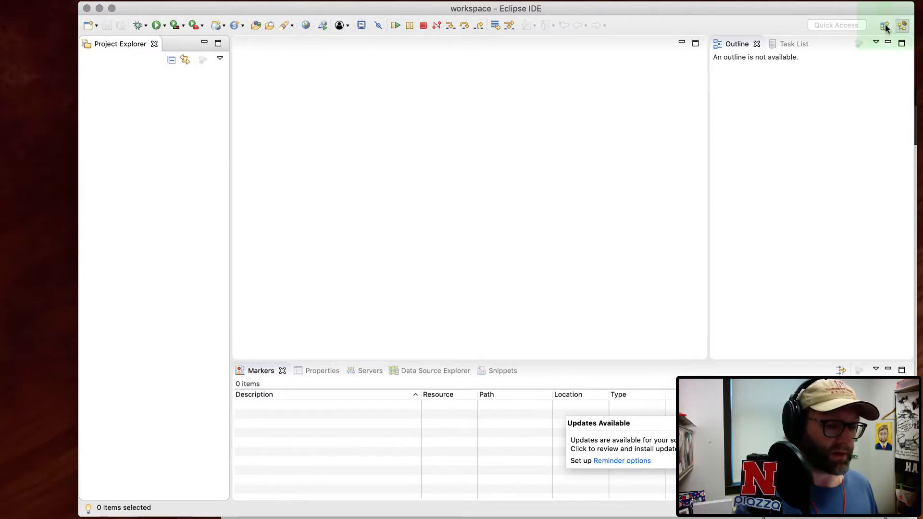
pyautogui.moveTo(902, 25)
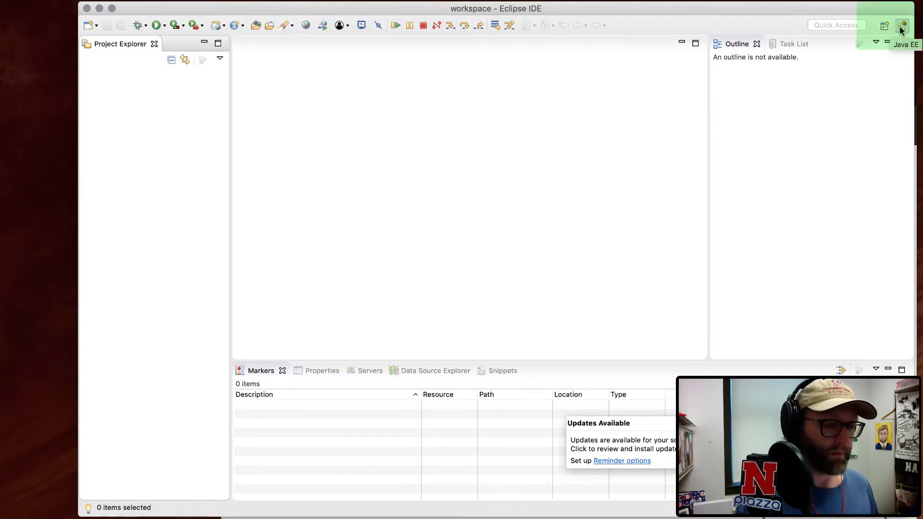
pyautogui.moveTo(116, 170)
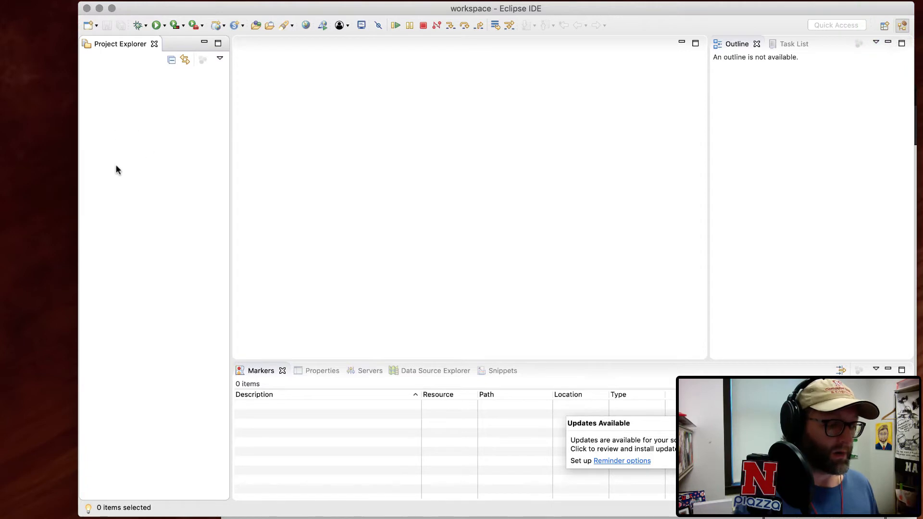
pyautogui.moveTo(159, 174)
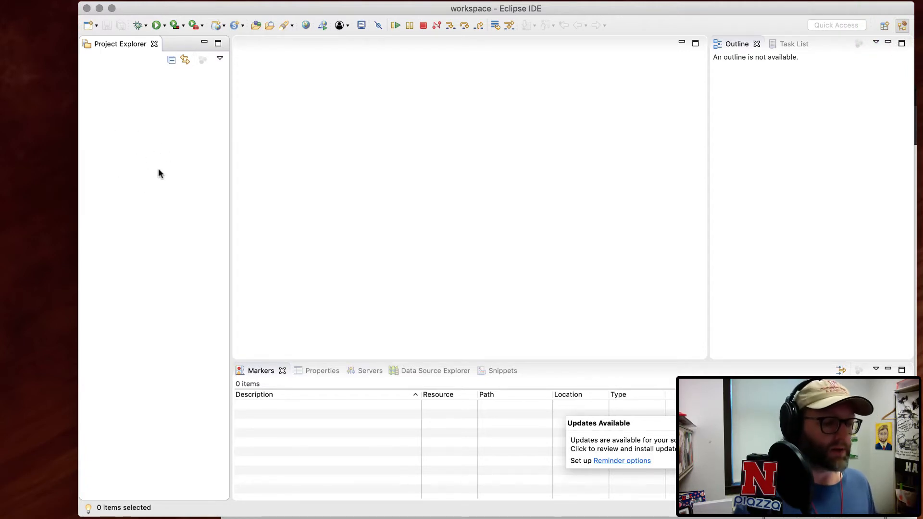
pyautogui.rightClick(159, 175)
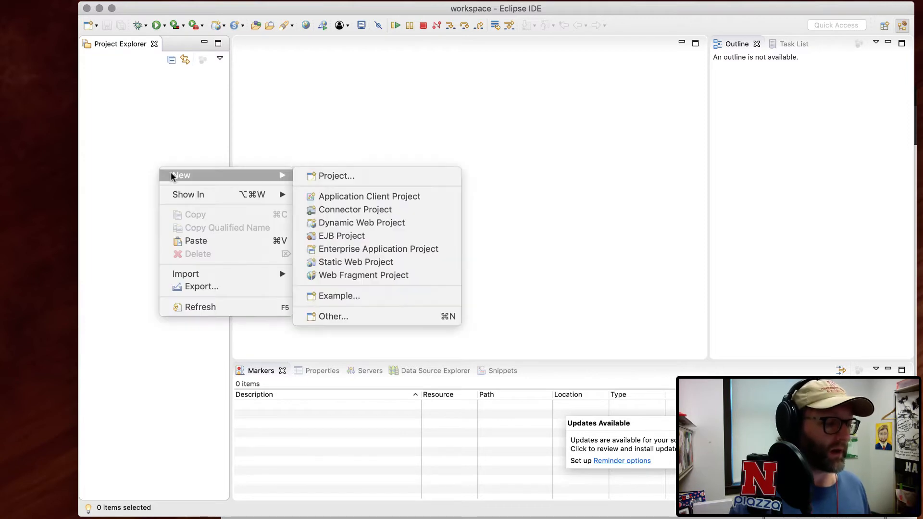
pyautogui.click(337, 175)
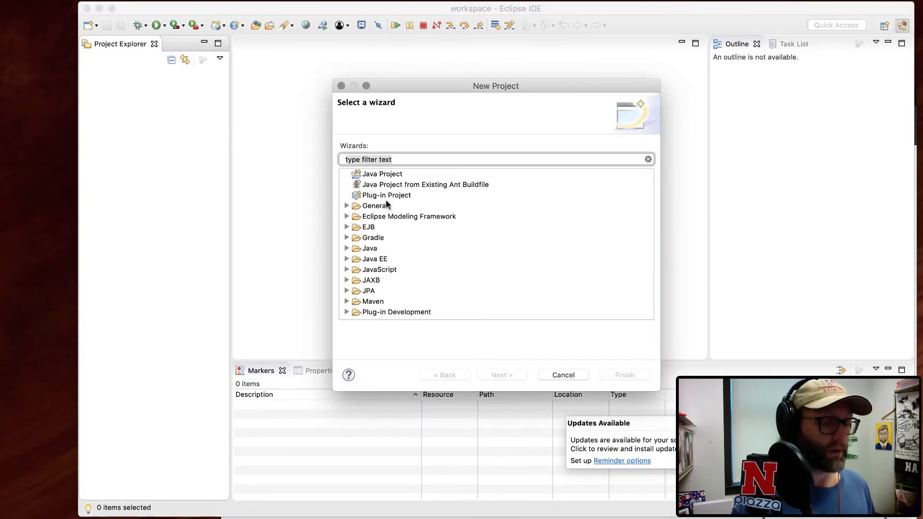
pyautogui.click(382, 174)
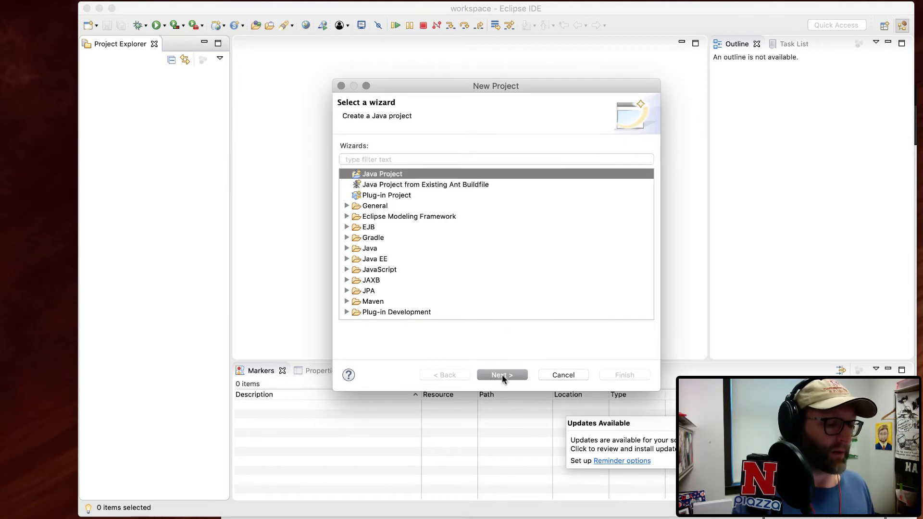
pyautogui.click(501, 375)
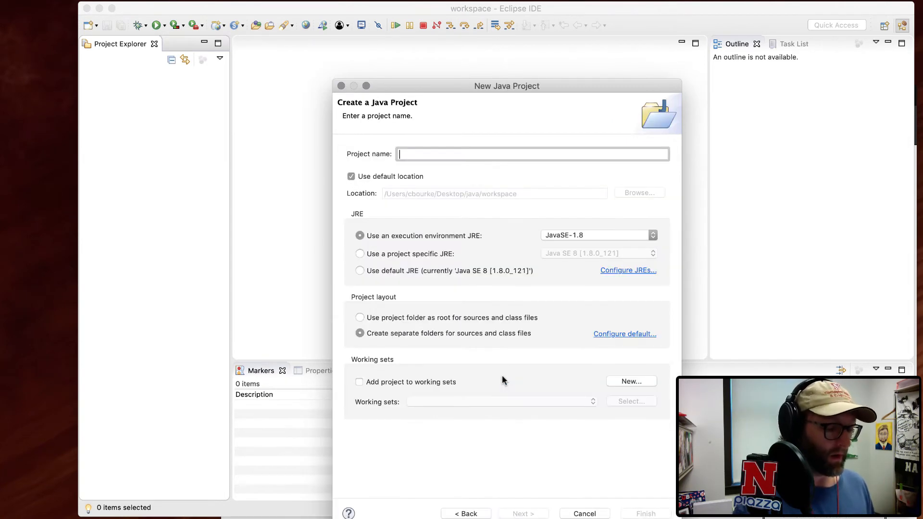
pyautogui.write('HelloWorld')
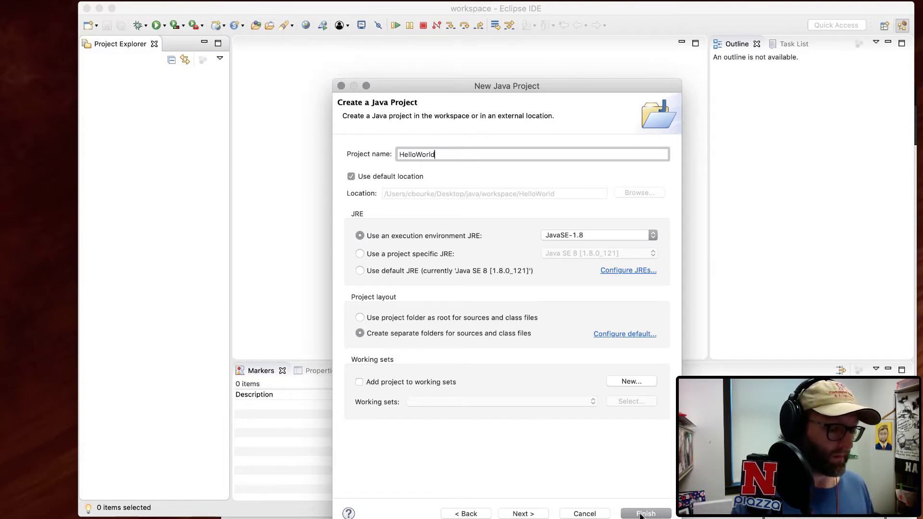
pyautogui.click(645, 513)
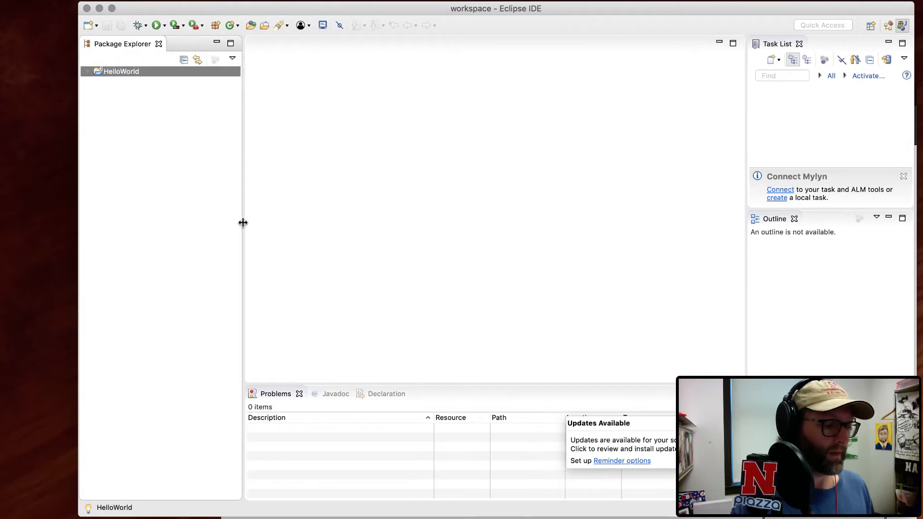
# Expand HelloWorld to inspect its JRE System Library and select the src folder
pyautogui.click(98, 71)
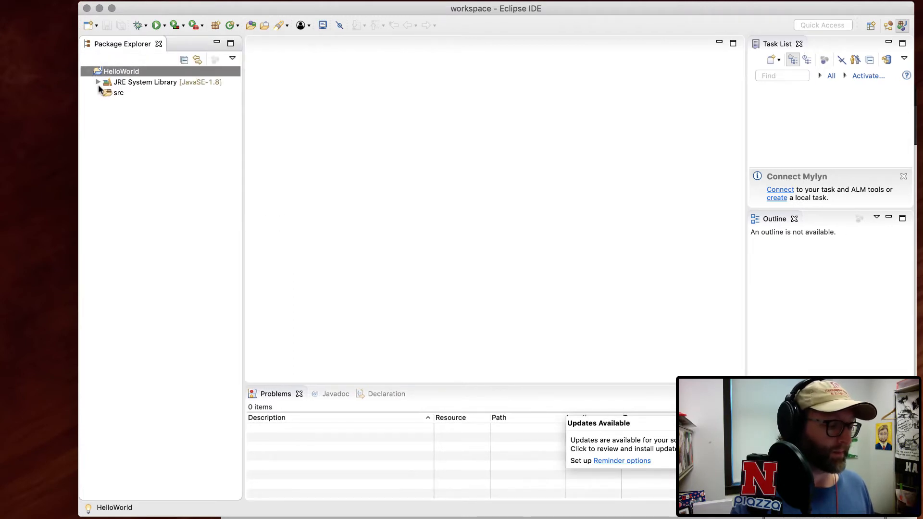
pyautogui.click(99, 82)
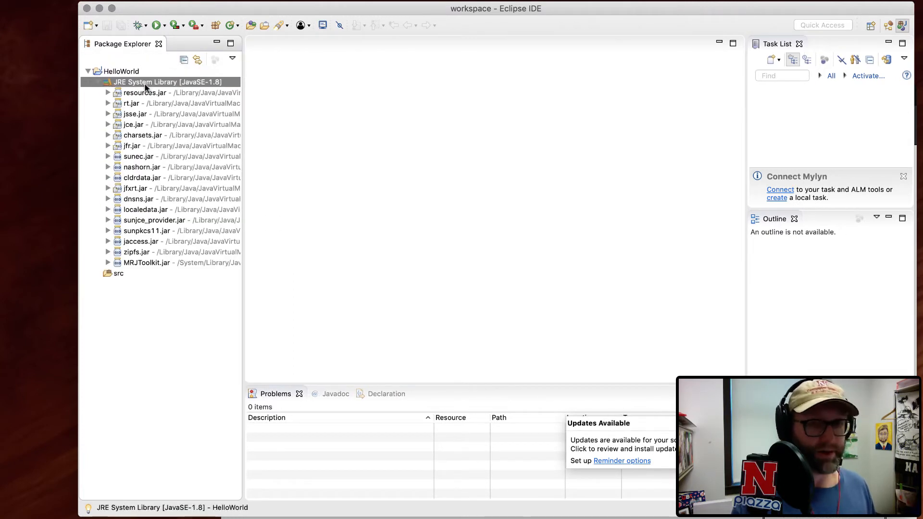
pyautogui.click(97, 82)
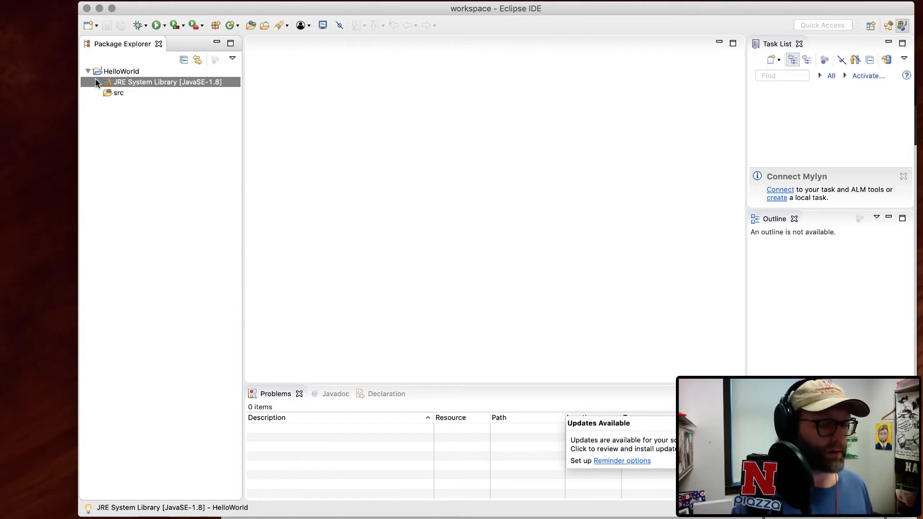
pyautogui.click(118, 92)
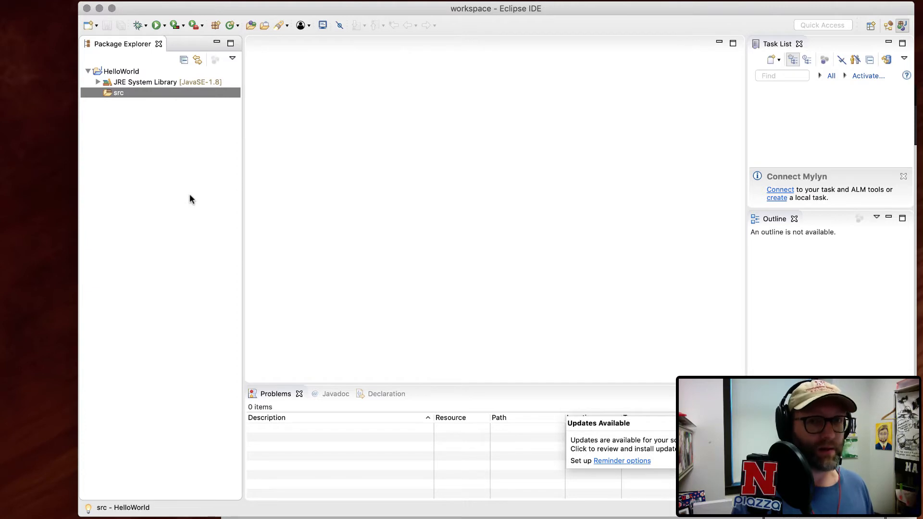
pyautogui.moveTo(143, 109)
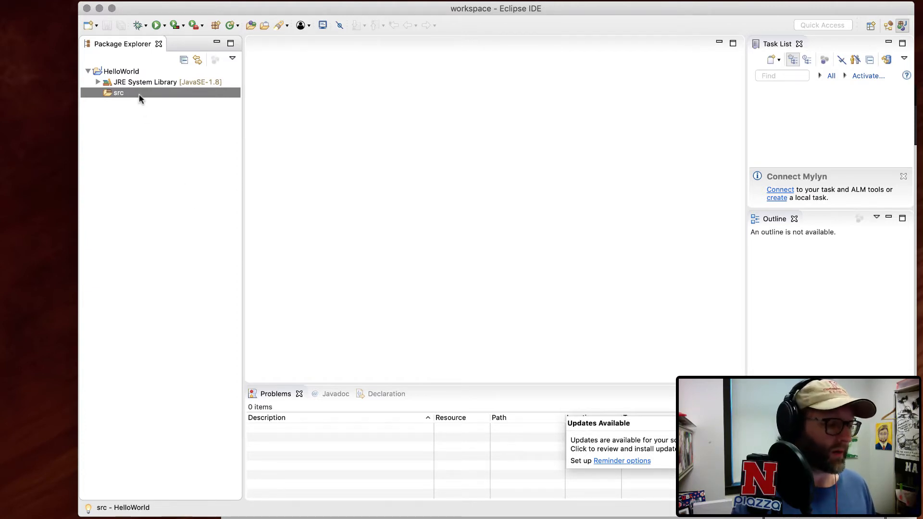
# Create a new class named HelloWorld in src and open it in the editor
pyautogui.rightClick(118, 94)
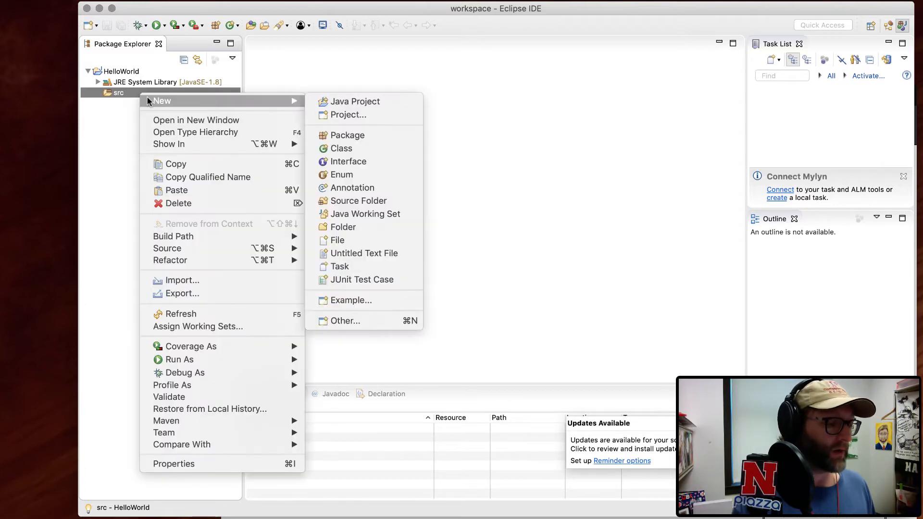
pyautogui.click(341, 149)
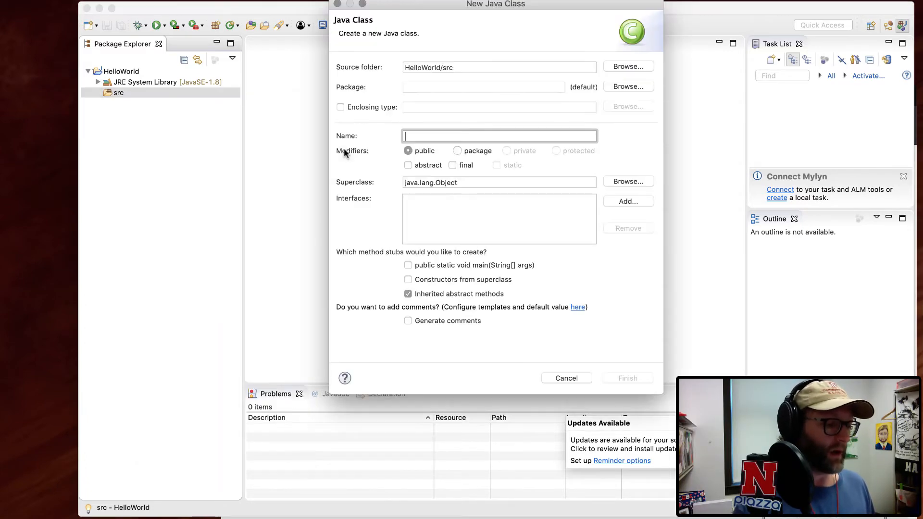
pyautogui.write('HelloW')
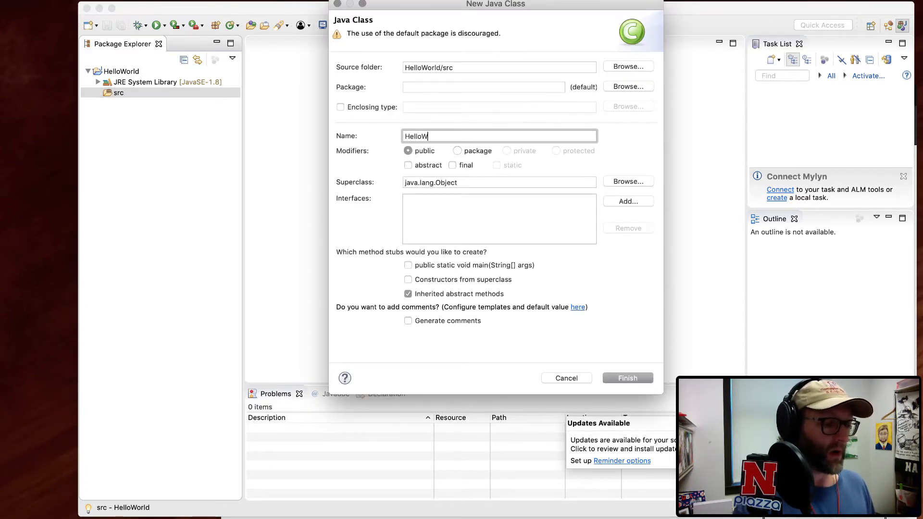
pyautogui.write('orld')
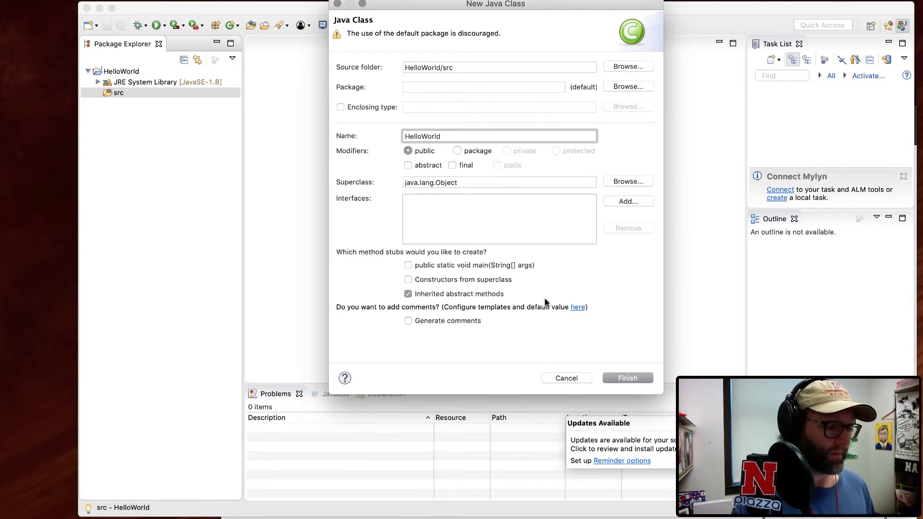
pyautogui.click(627, 378)
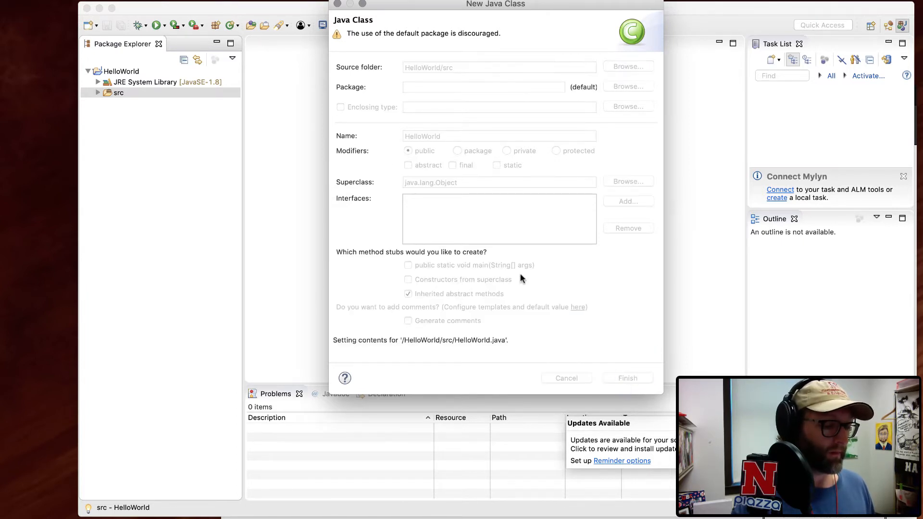
pyautogui.click(627, 378)
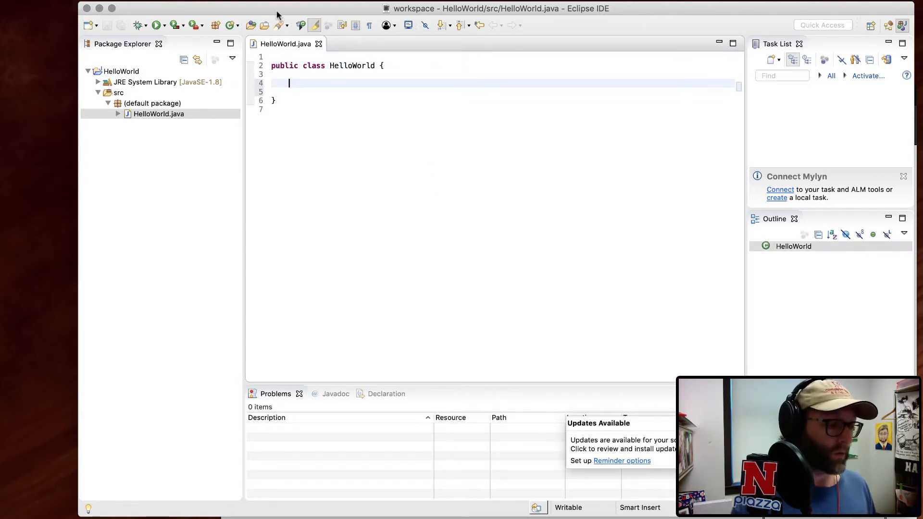
pyautogui.moveTo(157, 25)
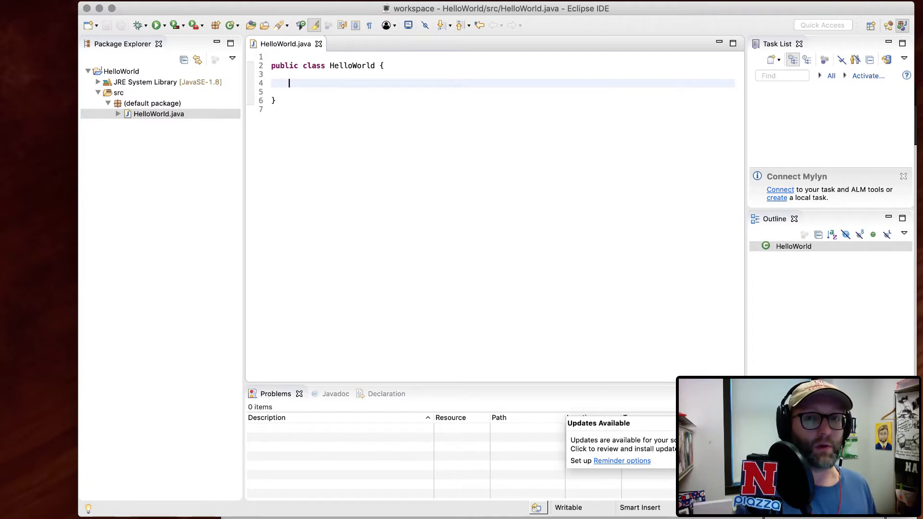
# Write public static void main(String args[]) printing "Hello World" in HelloWorld
pyautogui.write('public static void')
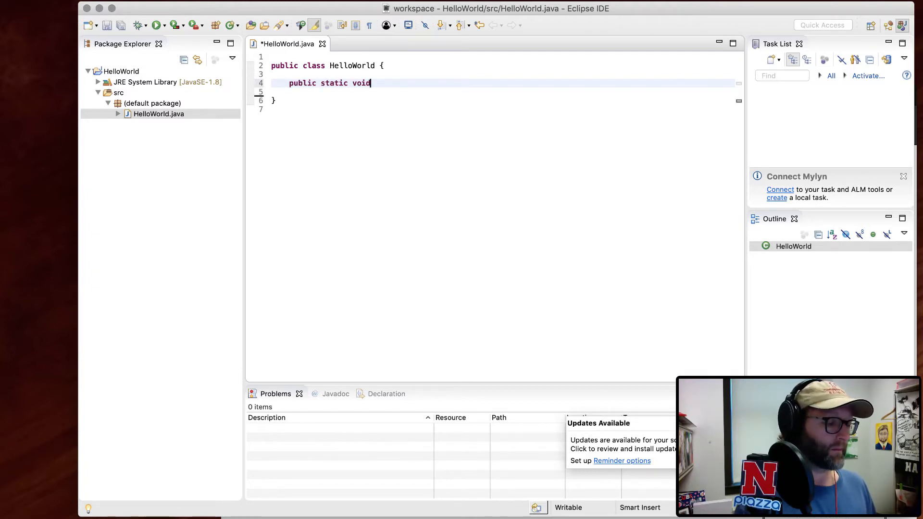
pyautogui.write('main(String args[]) {')
pyautogui.write('System.out.println("Hello World");')
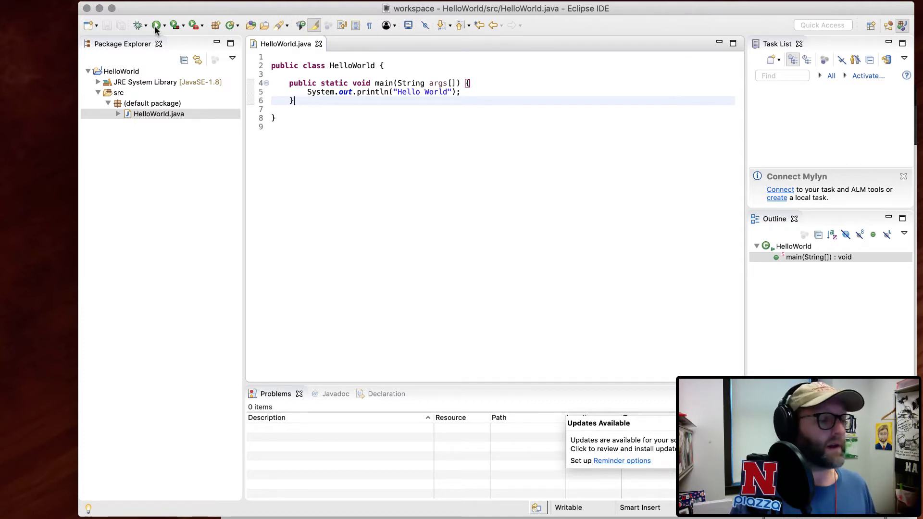
pyautogui.moveTo(157, 25)
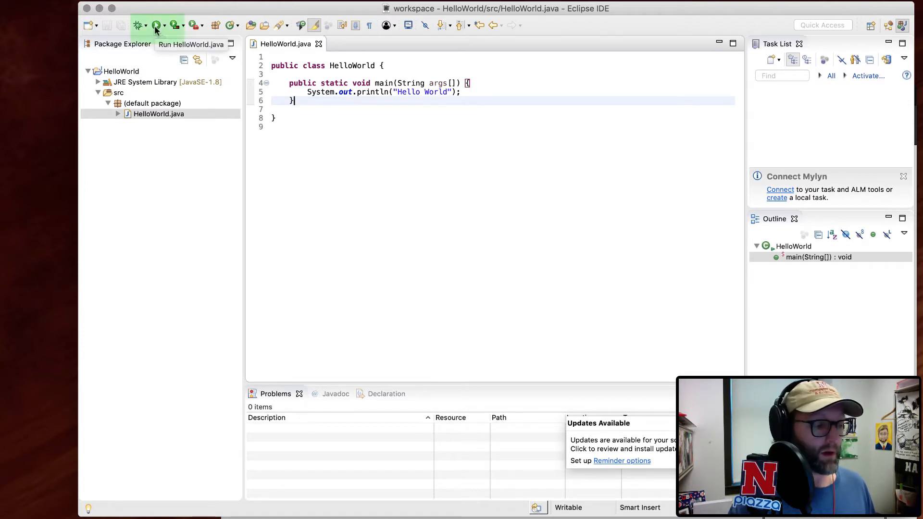
pyautogui.click(156, 25)
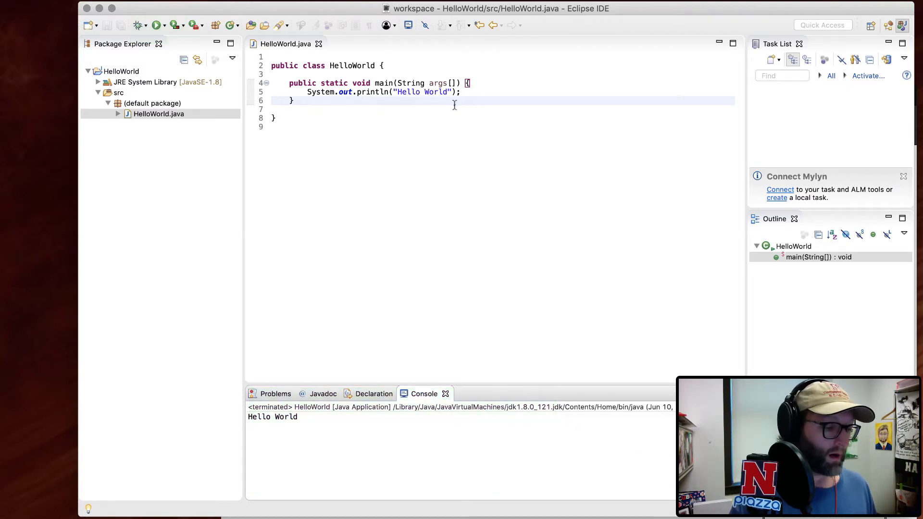
pyautogui.moveTo(468, 213)
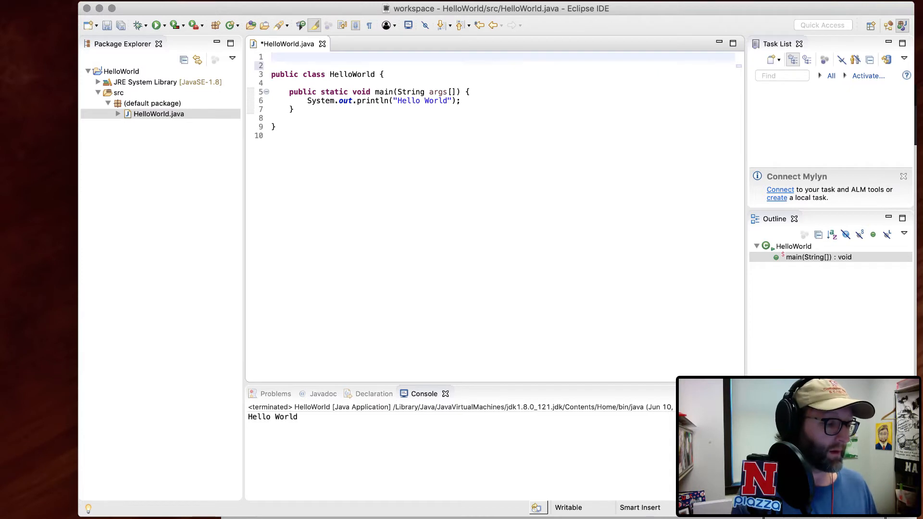
# Declare package unl.cse and quick-fix HelloWorld.java into the unl.cse package under src
pyautogui.write('package unl.cse;')
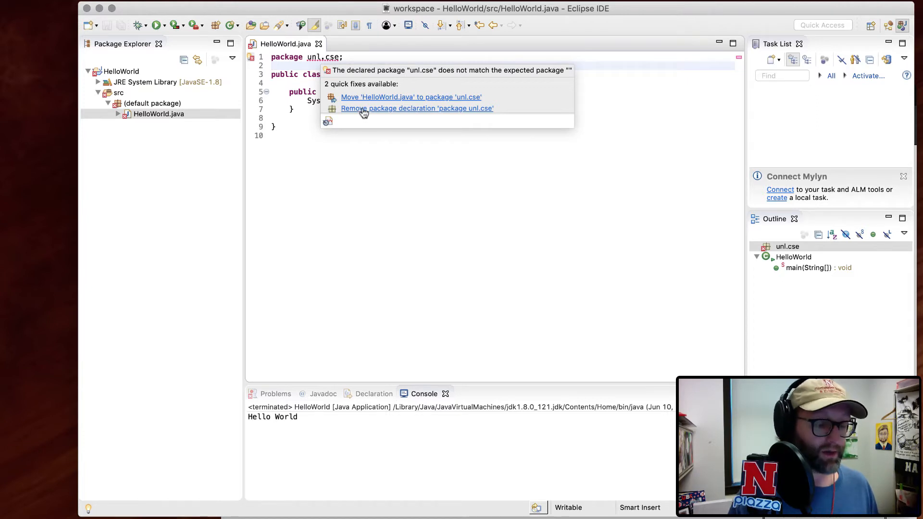
pyautogui.moveTo(364, 99)
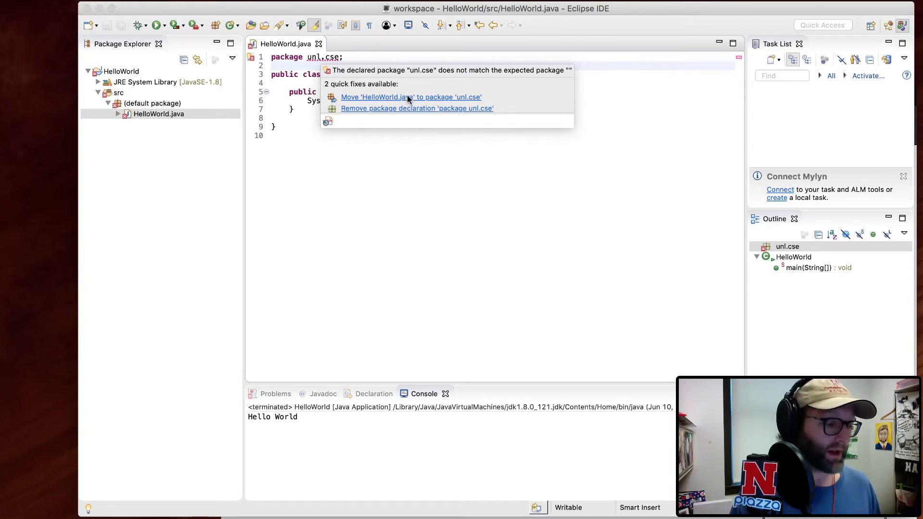
pyautogui.click(411, 96)
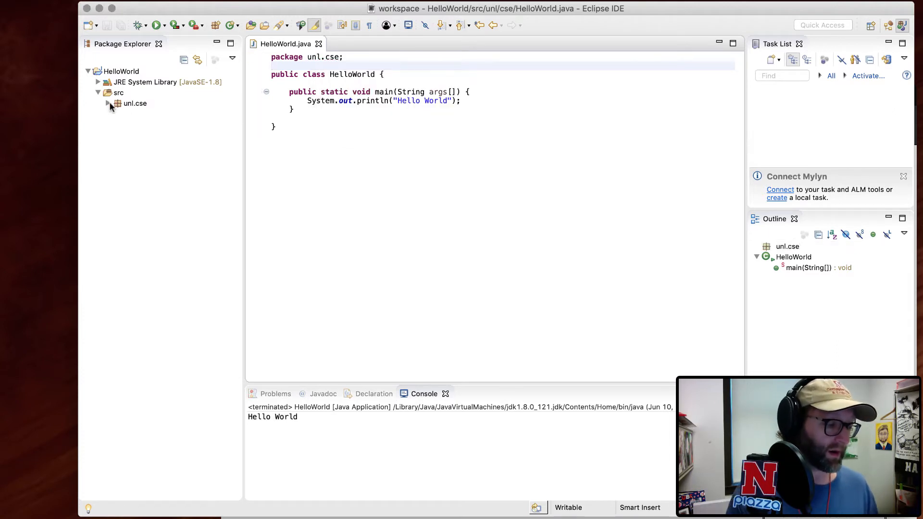
pyautogui.click(135, 103)
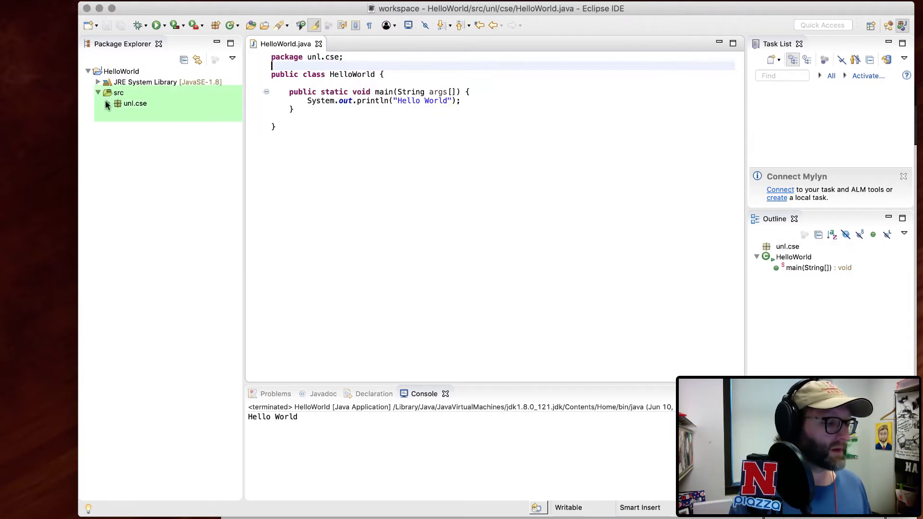
pyautogui.click(135, 103)
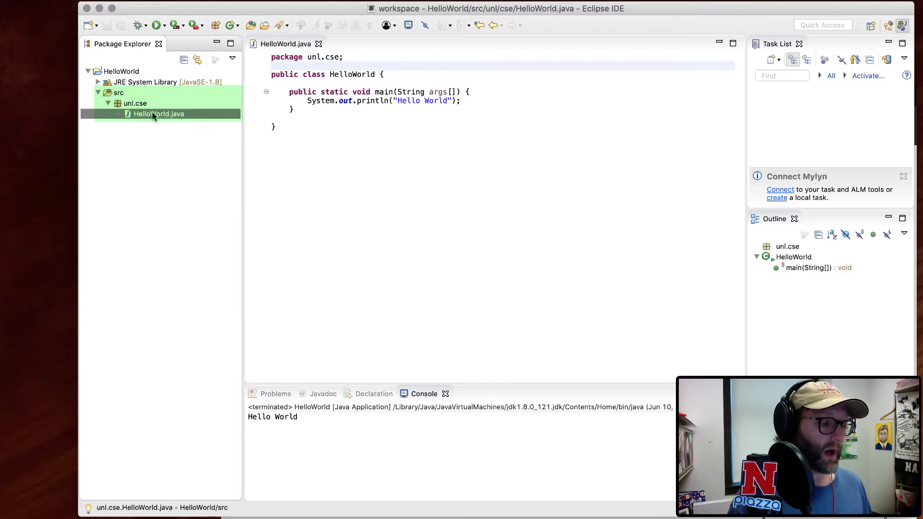
pyautogui.click(135, 103)
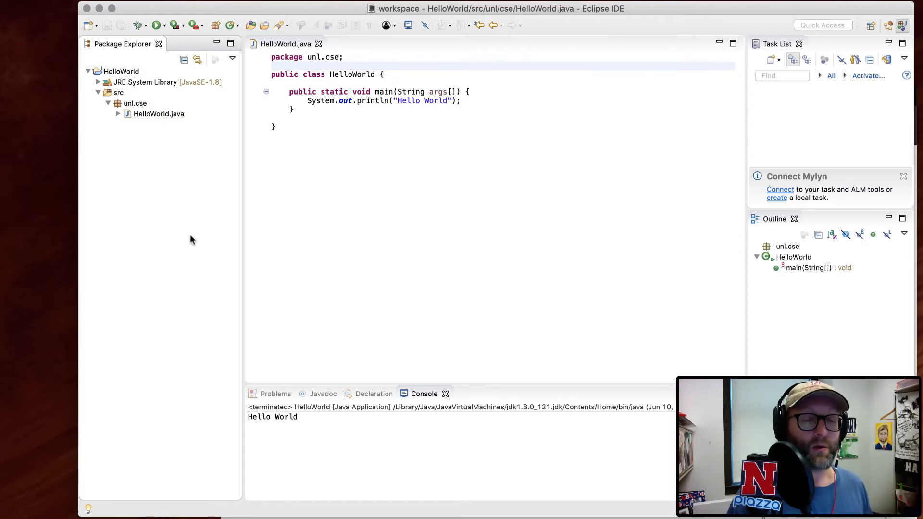
pyautogui.click(159, 113)
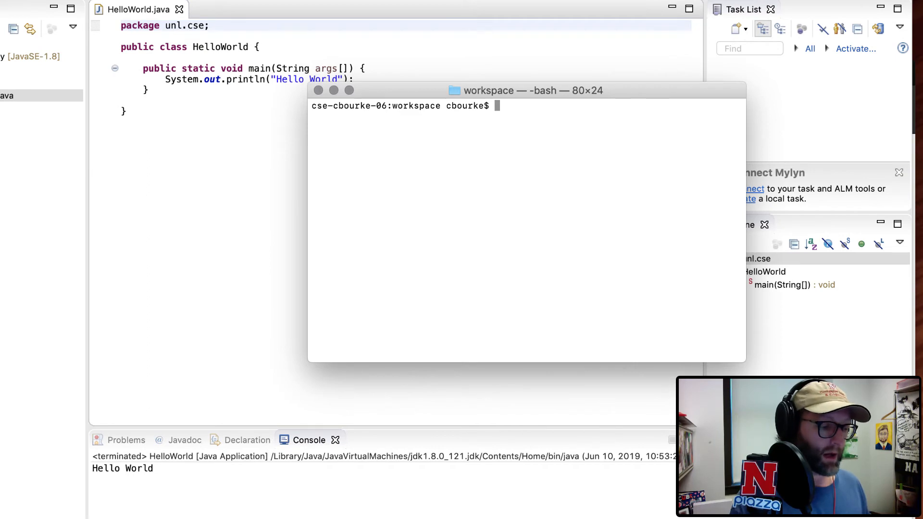
# List the workspace, enter the HelloWorld folder and highlight its bin folder
pyautogui.write('ls')
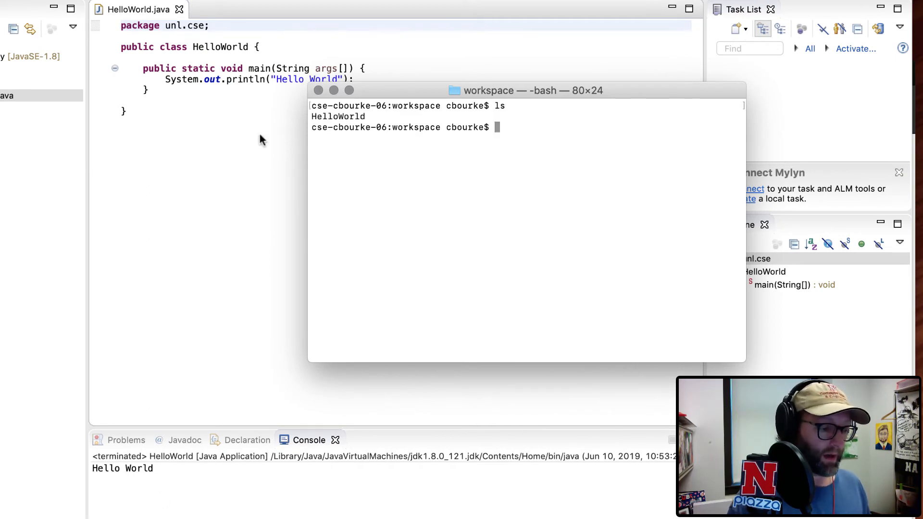
pyautogui.write('cd')
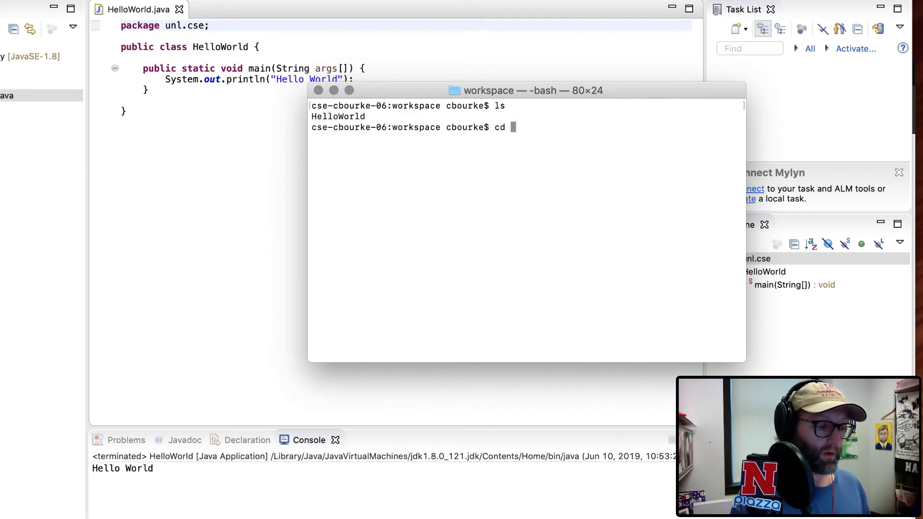
pyautogui.write('HelloWorld/')
pyautogui.write('ls')
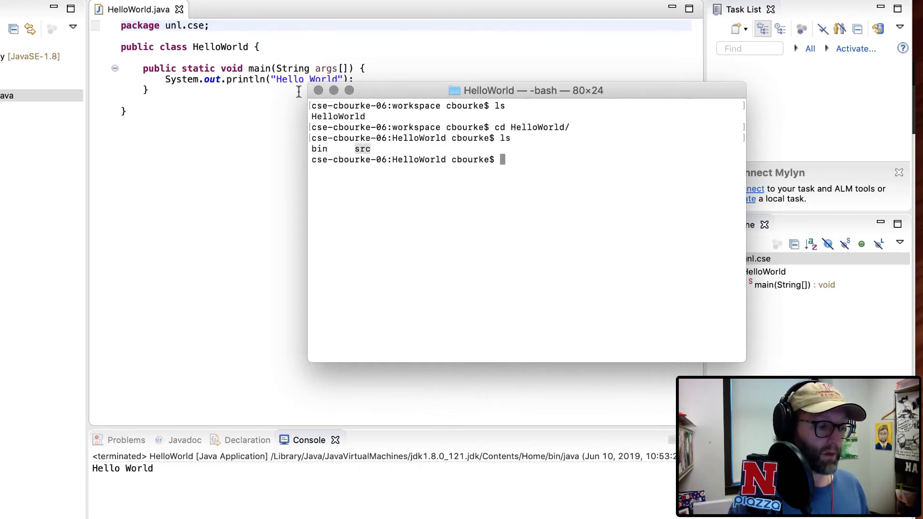
pyautogui.moveTo(524, 90); pyautogui.dragTo(340, 12)
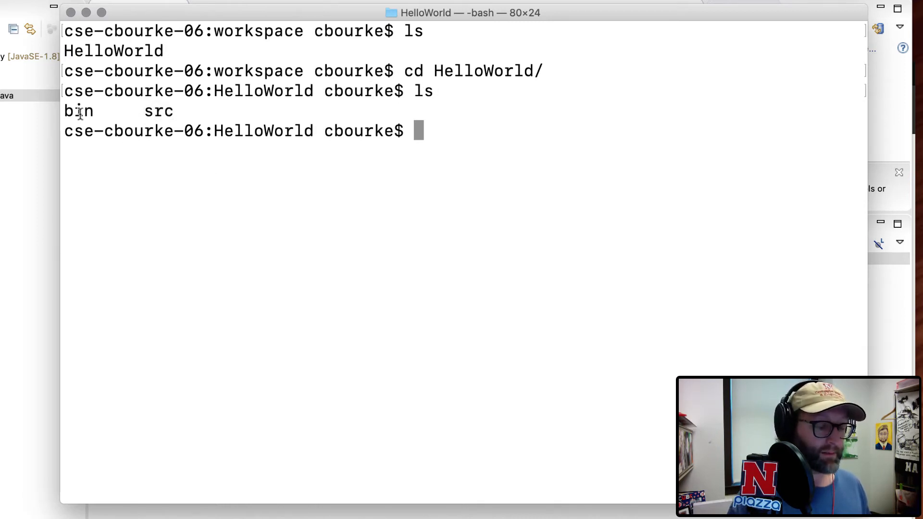
pyautogui.doubleClick(78, 110)
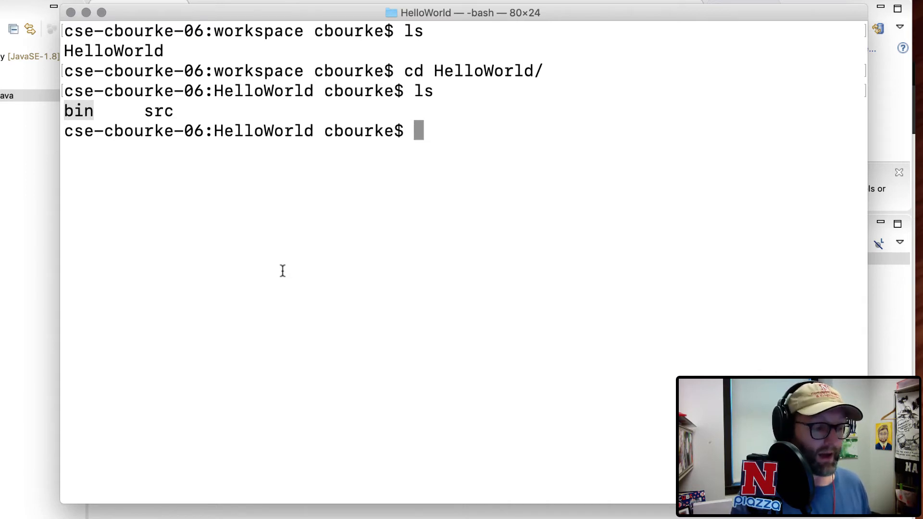
pyautogui.write('ls src')
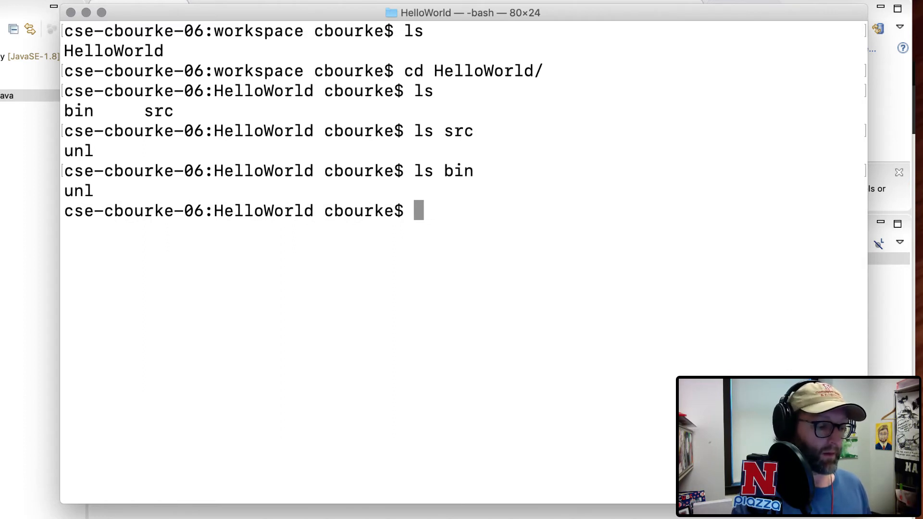
# List src/unl/cse/HelloWorld.java and bin/unl/cse/HelloWorld.class to confirm both exist
pyautogui.write('ls')
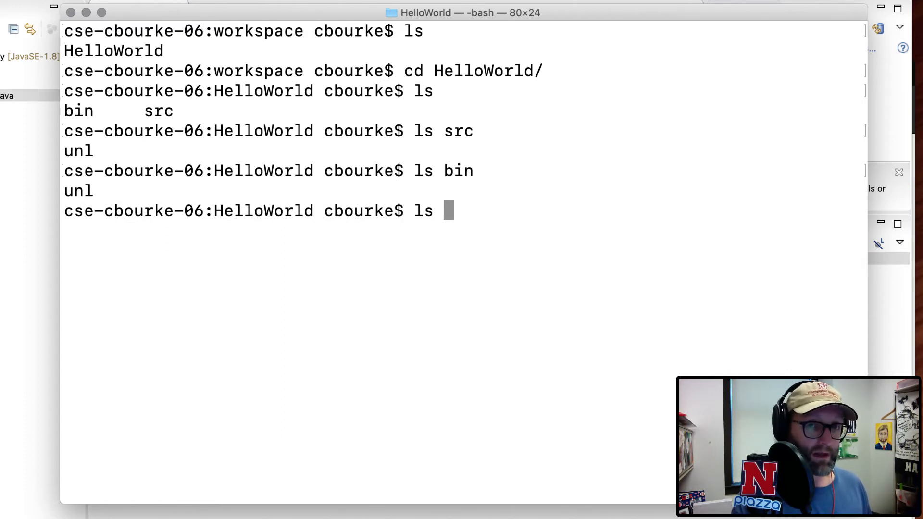
pyautogui.write('src/unl/')
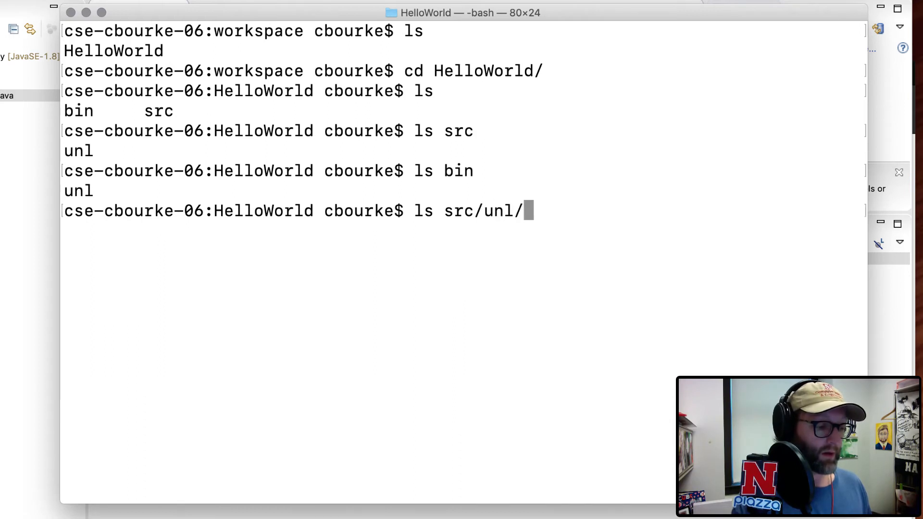
pyautogui.write('cse/')
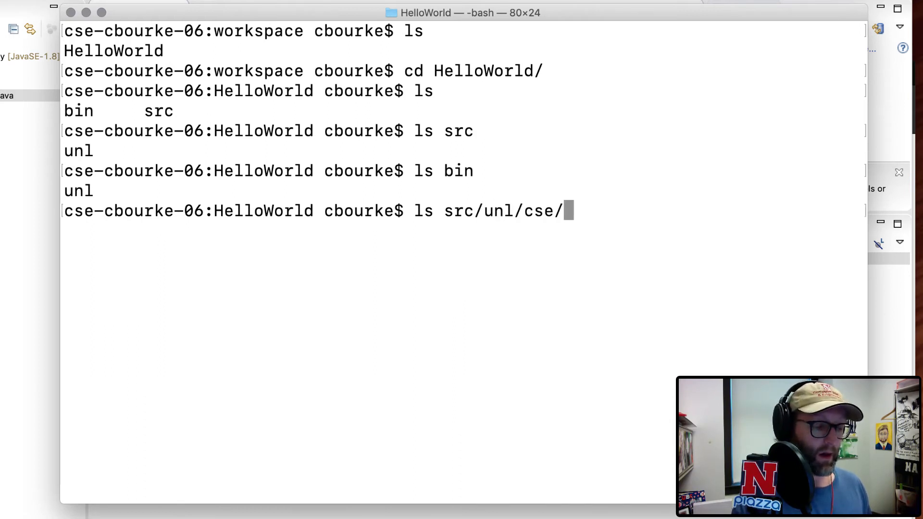
pyautogui.write('HelloWorld.java')
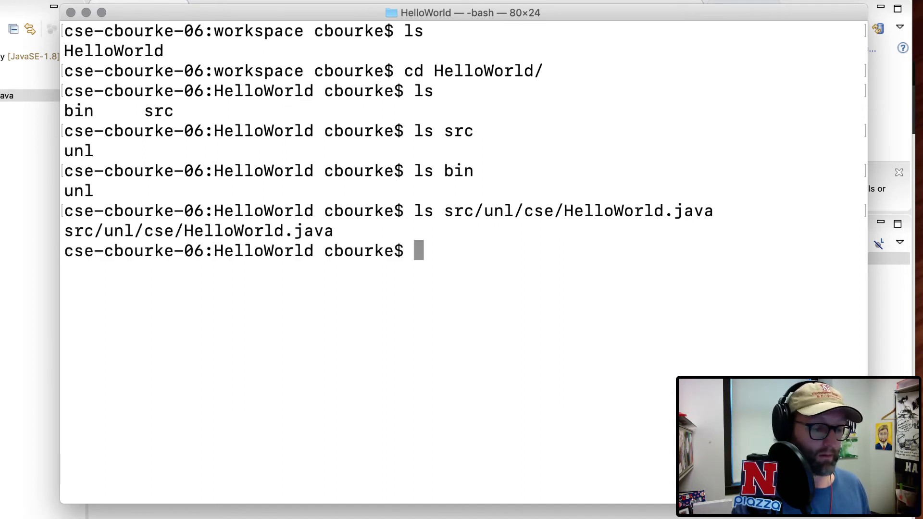
pyautogui.write('ls bin')
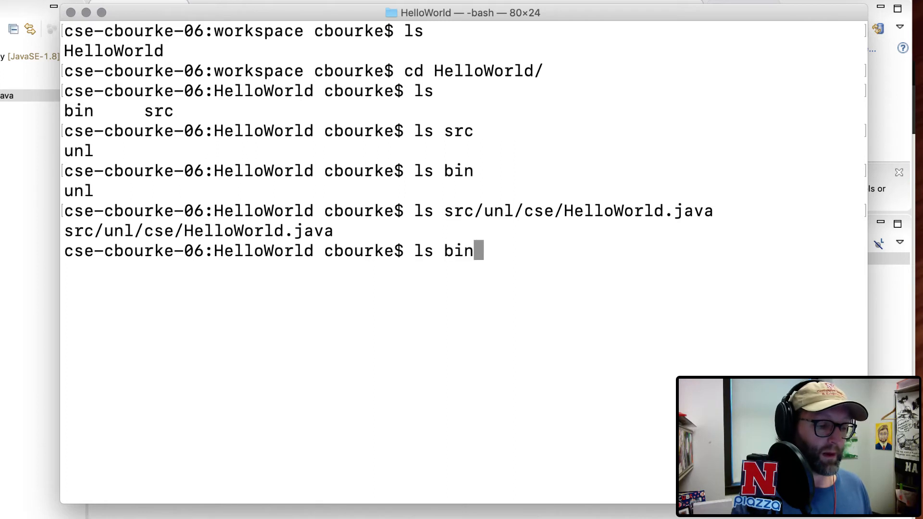
pyautogui.write('/unl/cse/')
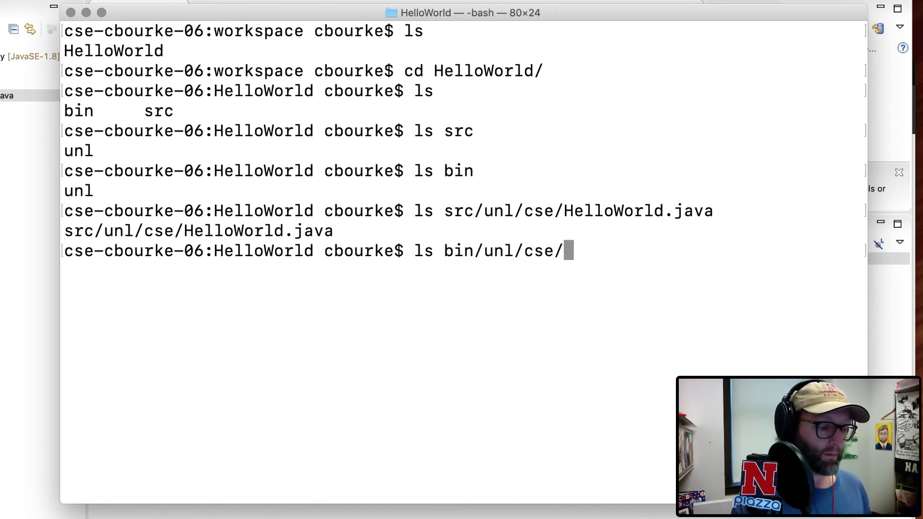
pyautogui.write('HelloWorld.class')
pyautogui.write('cd')
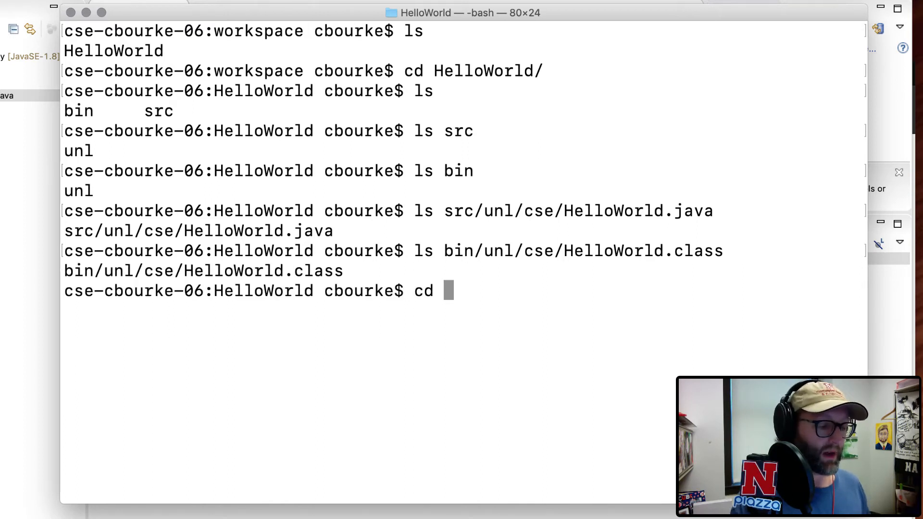
# Change into the bin/unl/cse folder holding the compiled class
pyautogui.write('bin/unl/cse/HelloWorld.class')
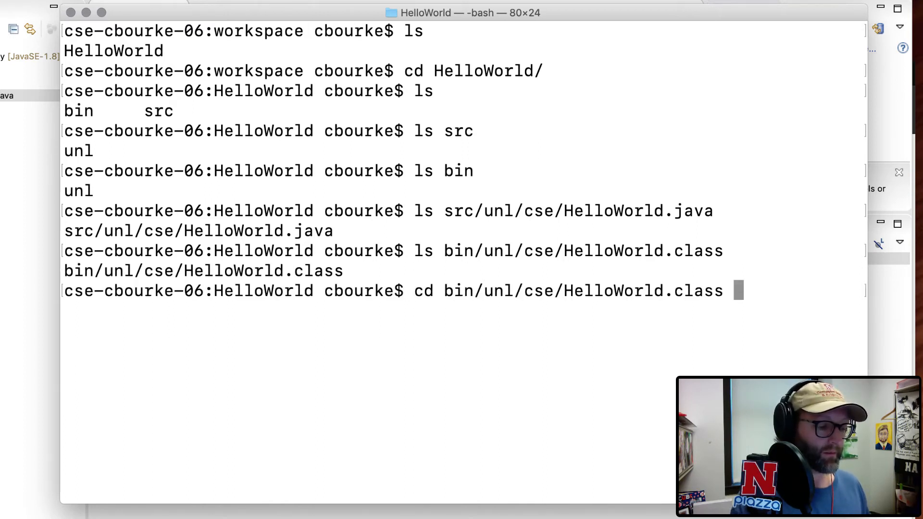
pyautogui.press('Backspace')
pyautogui.write('ls')
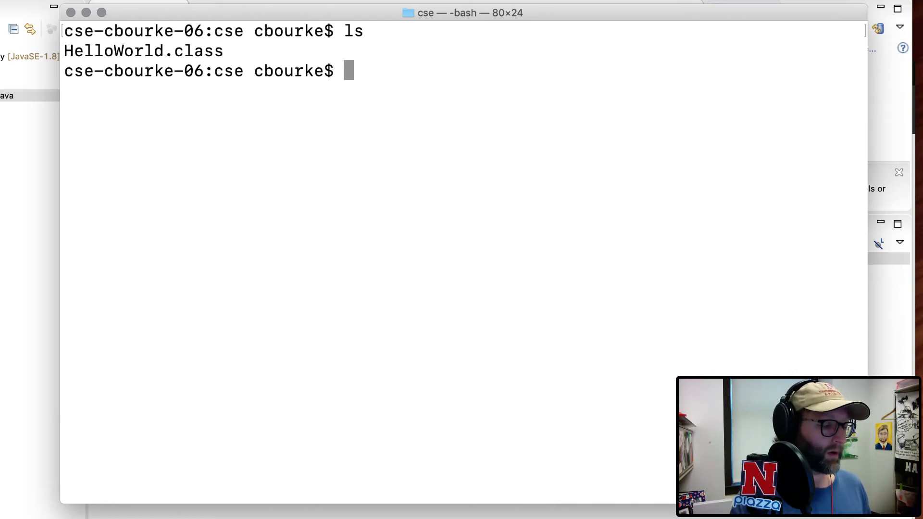
# Dump HelloWorld.class with more, then decode it with javap showing unl.cse.HelloWorld and main
pyautogui.write('more HelloWorld.class')
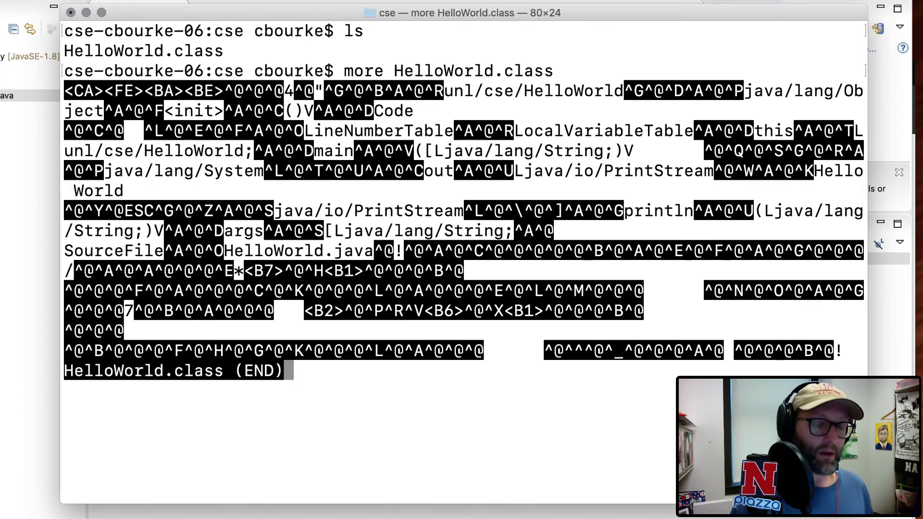
pyautogui.press('q')
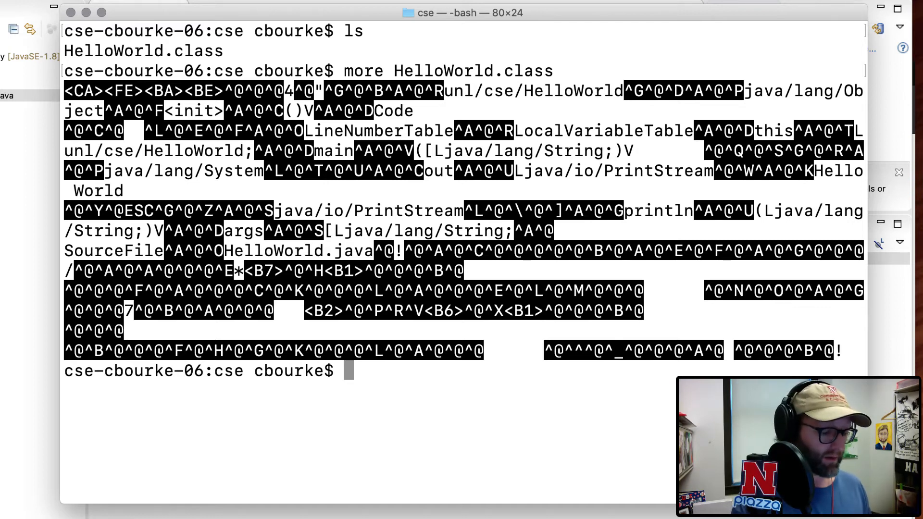
pyautogui.write('javap HelloWorld.class')
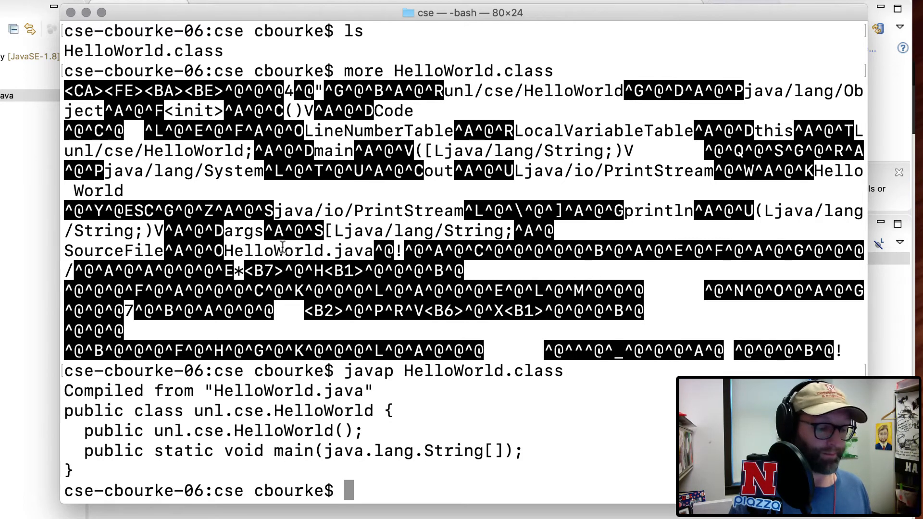
pyautogui.doubleClick(369, 371)
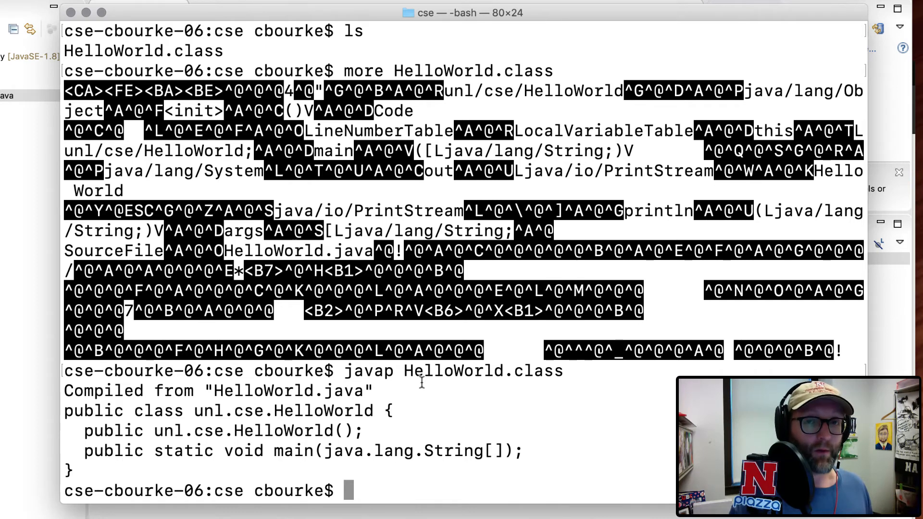
pyautogui.write('./hel')
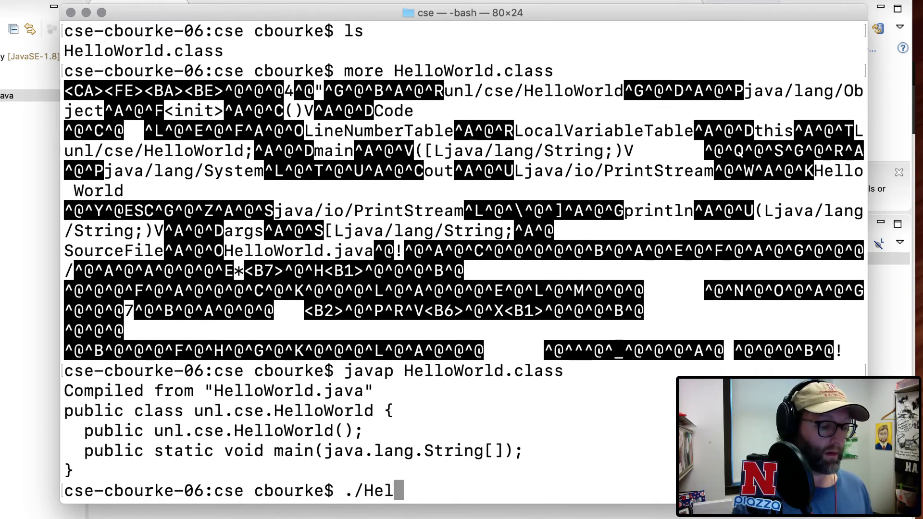
# Attempt ./HelloWorld.class (Permission denied), then cd up to the project root and list bin and src
pyautogui.write('loWorld.class')
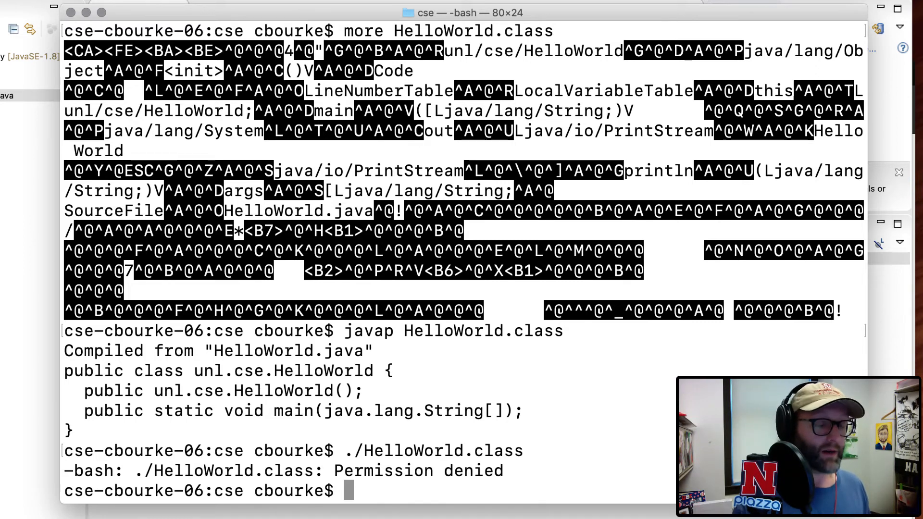
pyautogui.write('cd ../../')
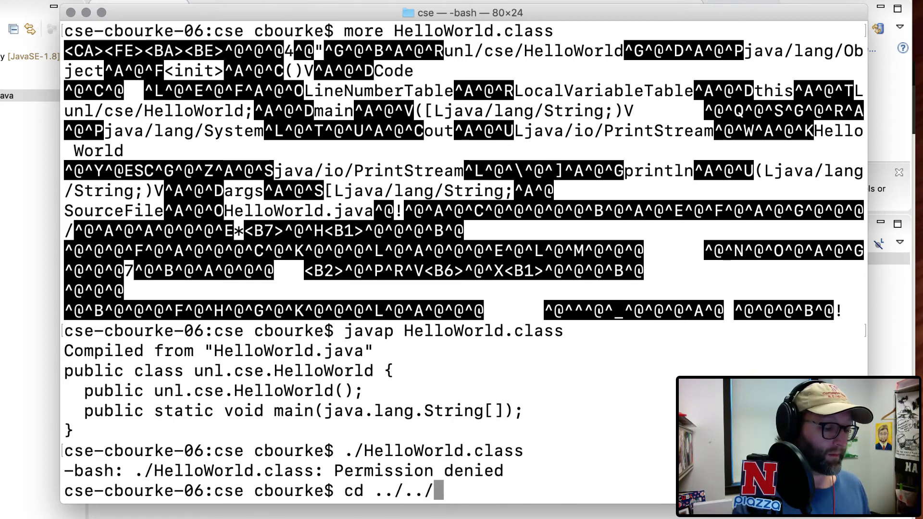
pyautogui.press('Return')
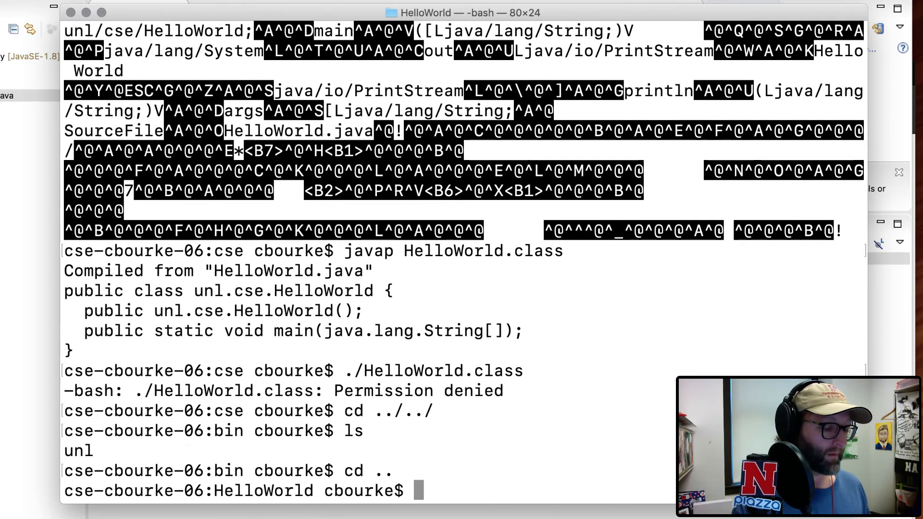
pyautogui.write('ls')
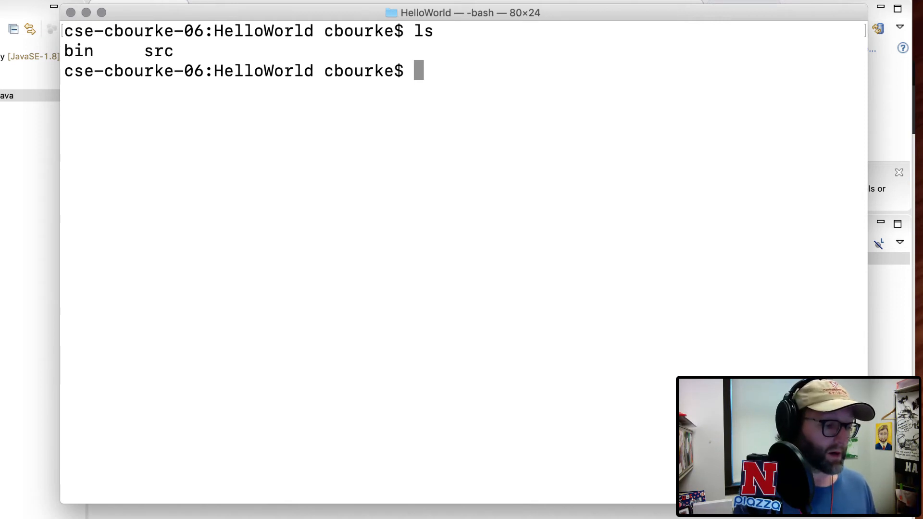
# Compile src/unl/cse/HelloWorld.java with javac and list the class file beside the source
pyautogui.write('java')
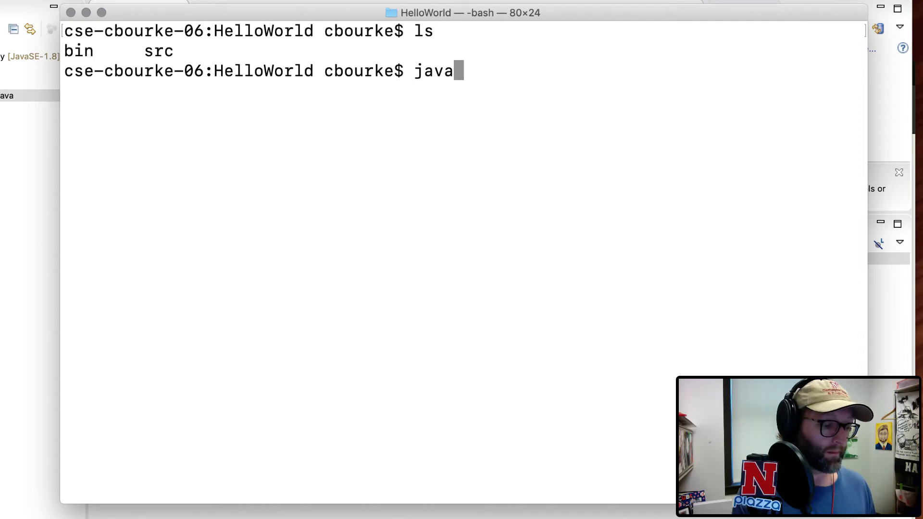
pyautogui.write('c')
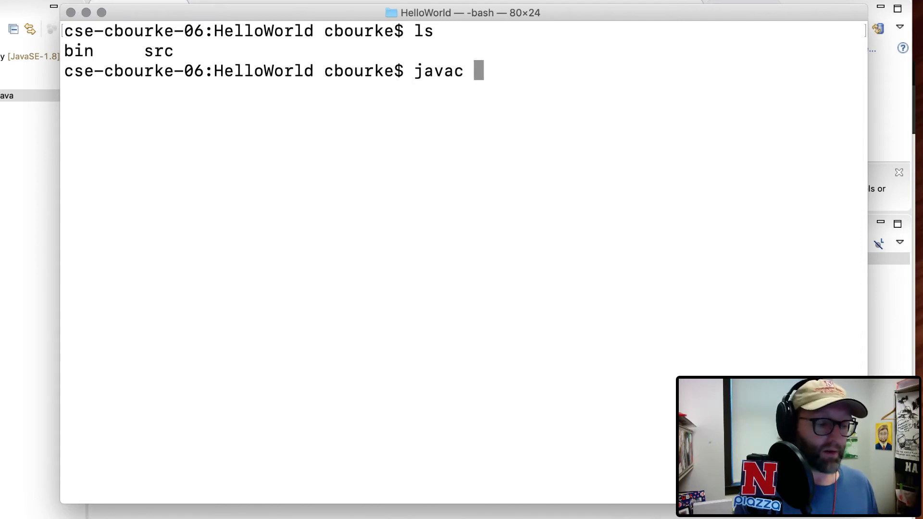
pyautogui.write('src/unl/cse/HelloWorld.java')
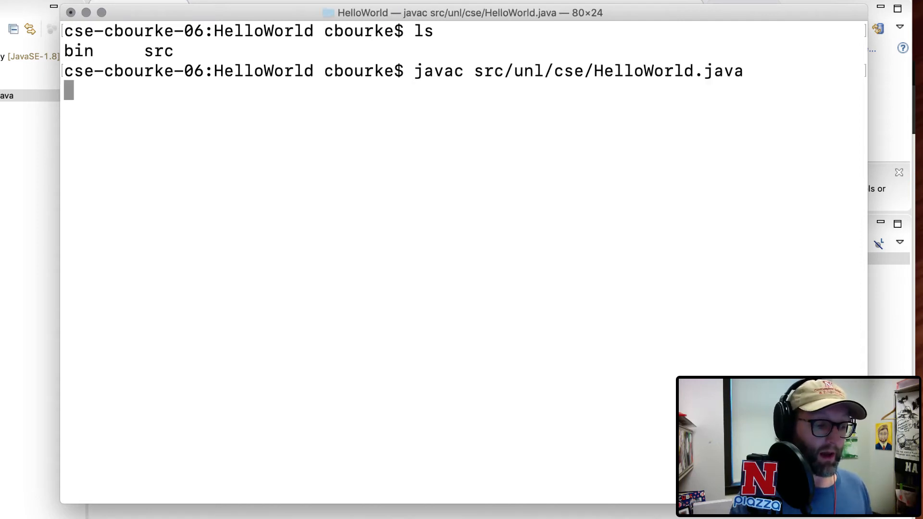
pyautogui.press('Return')
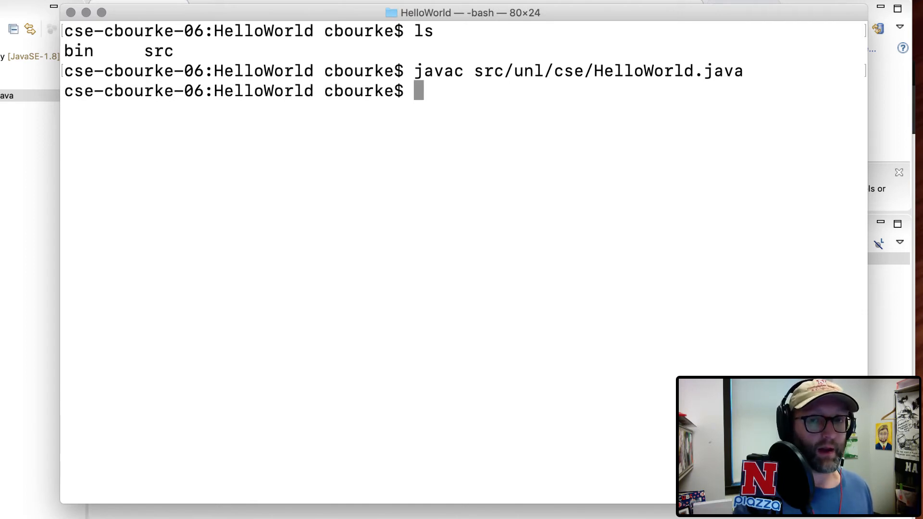
pyautogui.write('ls')
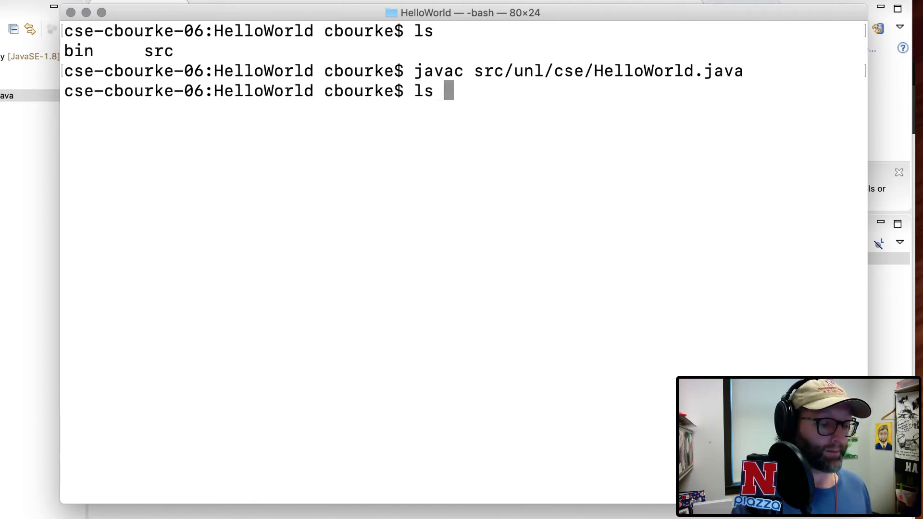
pyautogui.write('src/unl/cse/HelloWorld.')
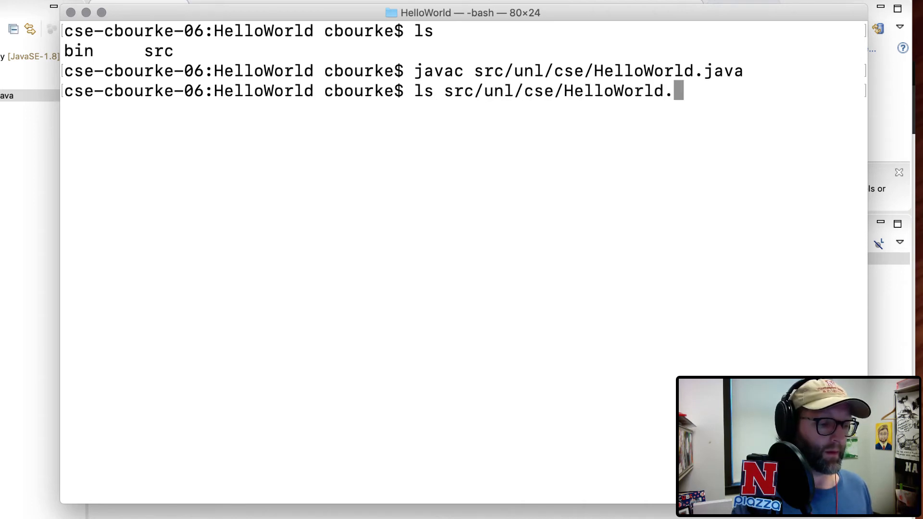
pyautogui.press('enter')
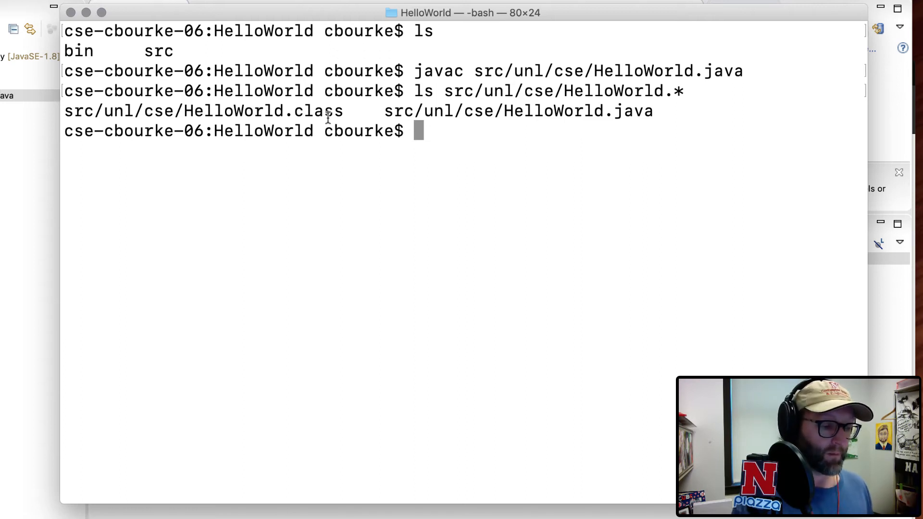
# Remove the stray class file and recompile with javac -d ./bin into the bin folder
pyautogui.write('rm src/unl/cse/HelloWorld.class')
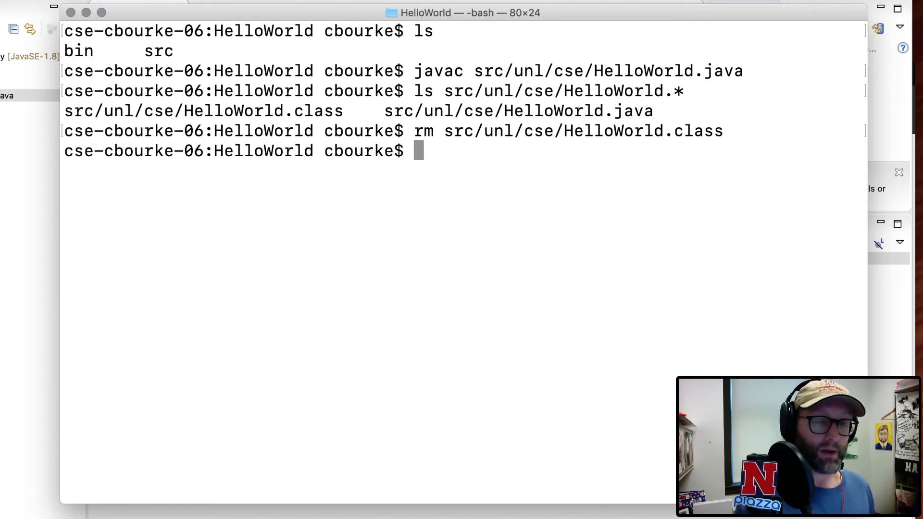
pyautogui.write('javac')
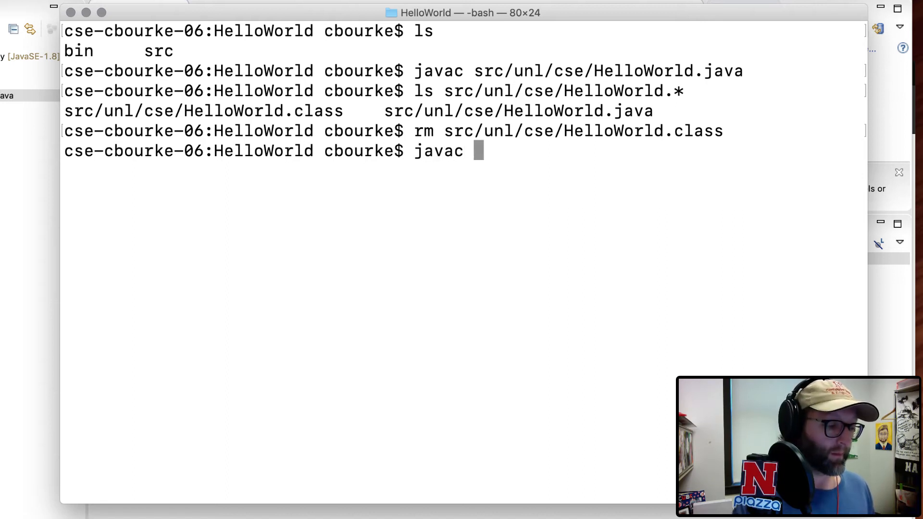
pyautogui.write('-d ./bin')
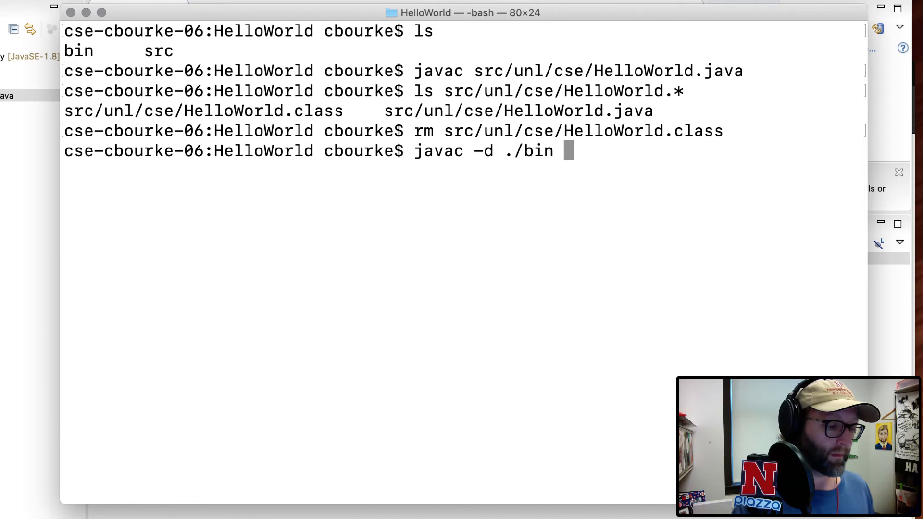
pyautogui.write('src/unl/cse/HelloWorld.java')
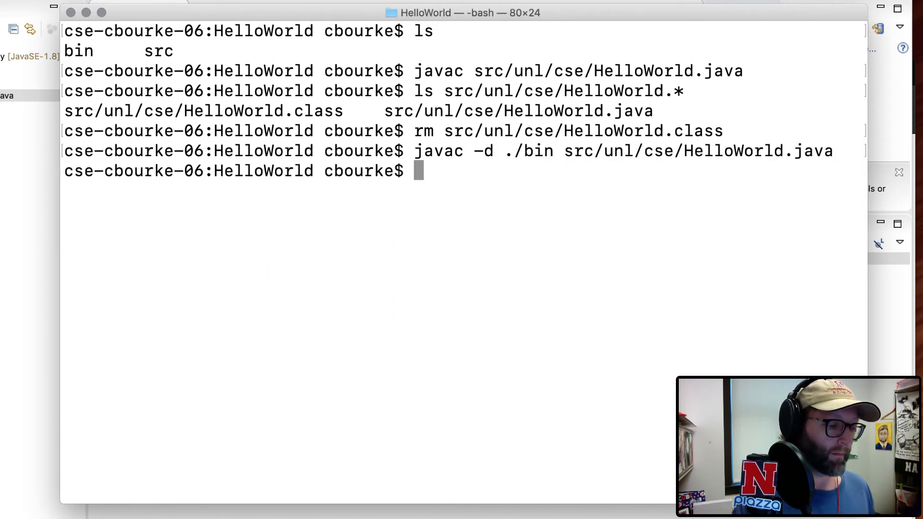
pyautogui.write('ls')
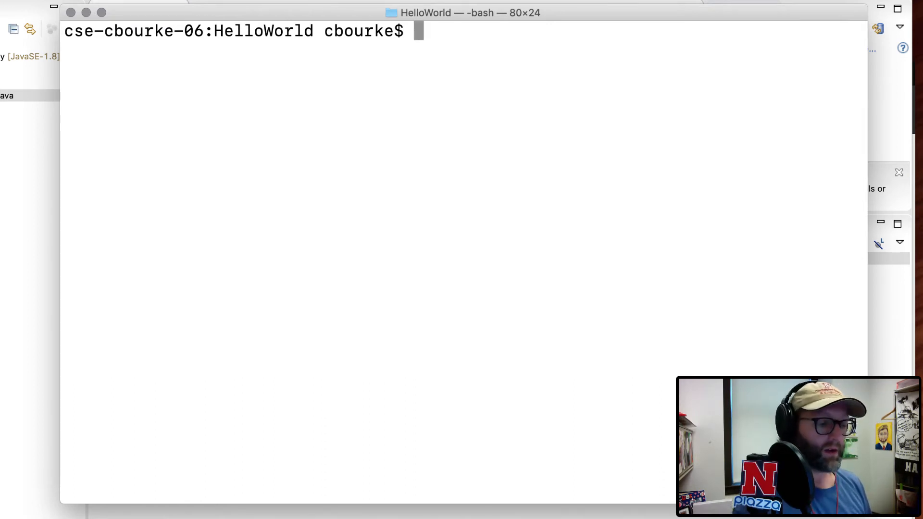
# Run java -cp ./bin unl.cse.HelloWorld so it prints Hello World
pyautogui.write('j')
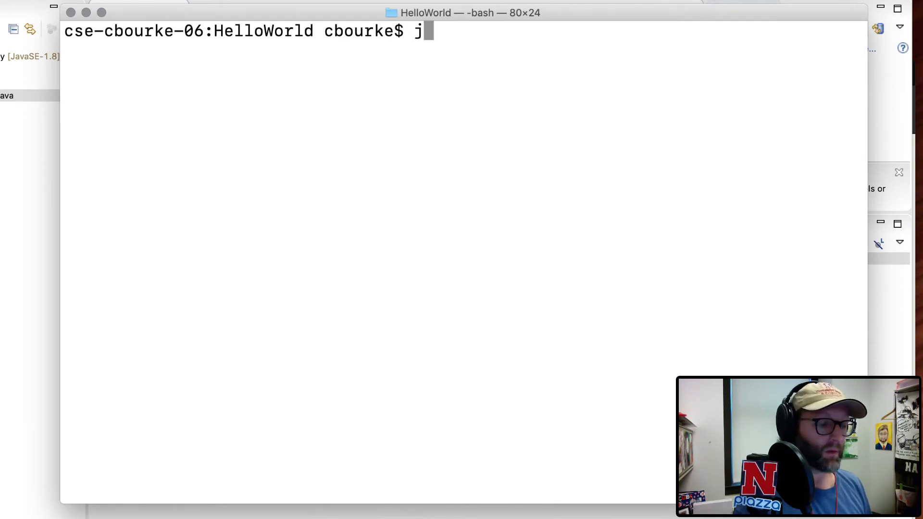
pyautogui.write('ava')
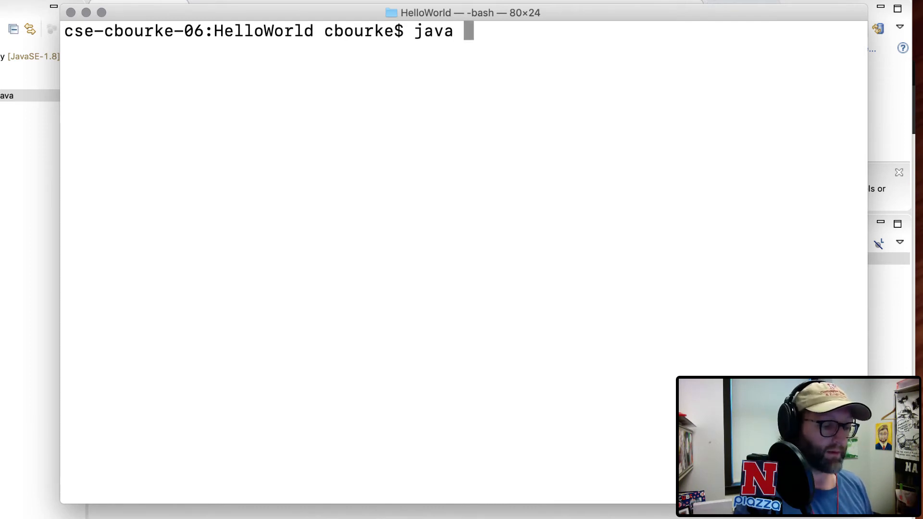
pyautogui.write('-cp .')
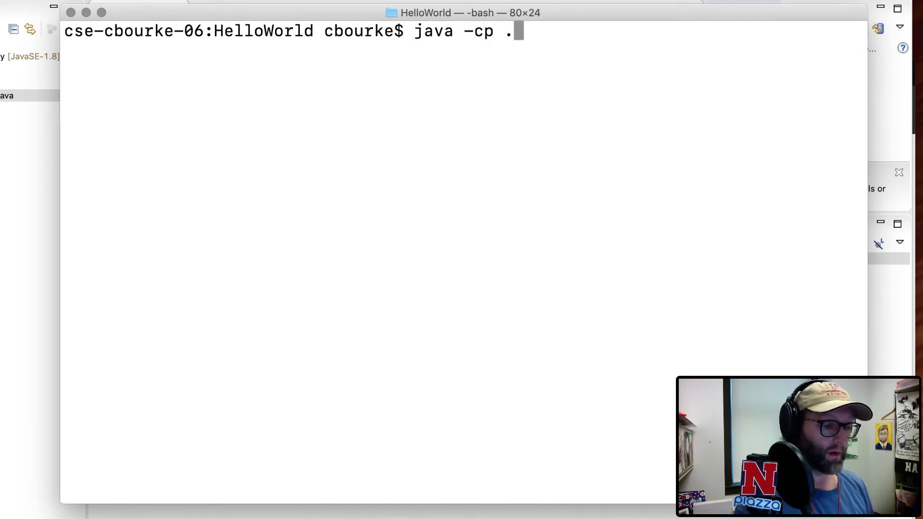
pyautogui.write('/')
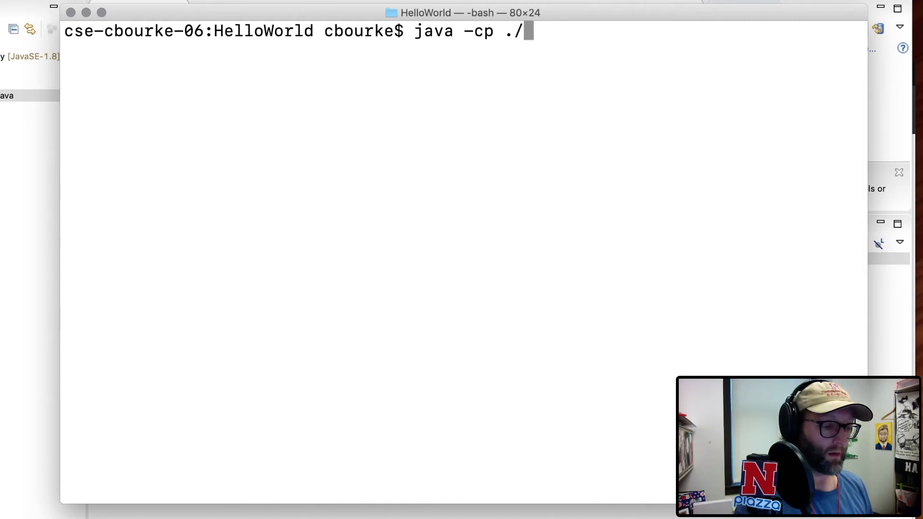
pyautogui.write('bin')
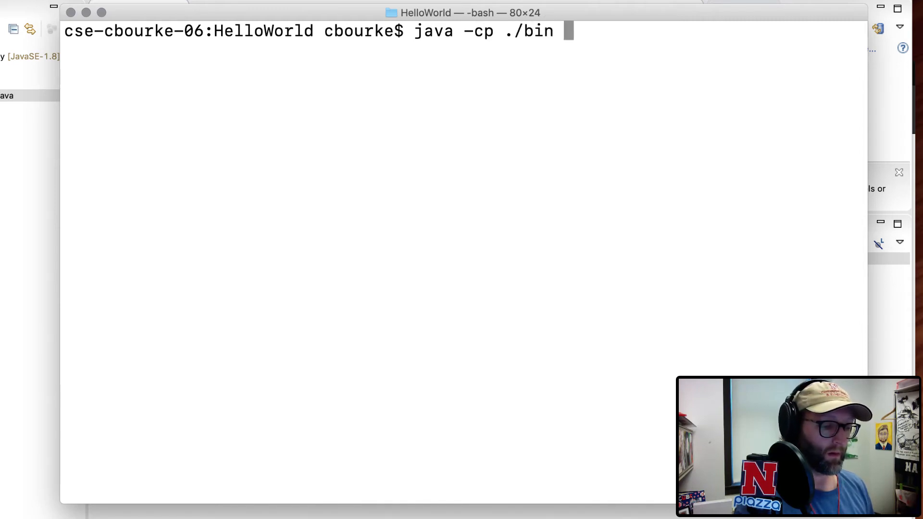
pyautogui.write('unl.cse.')
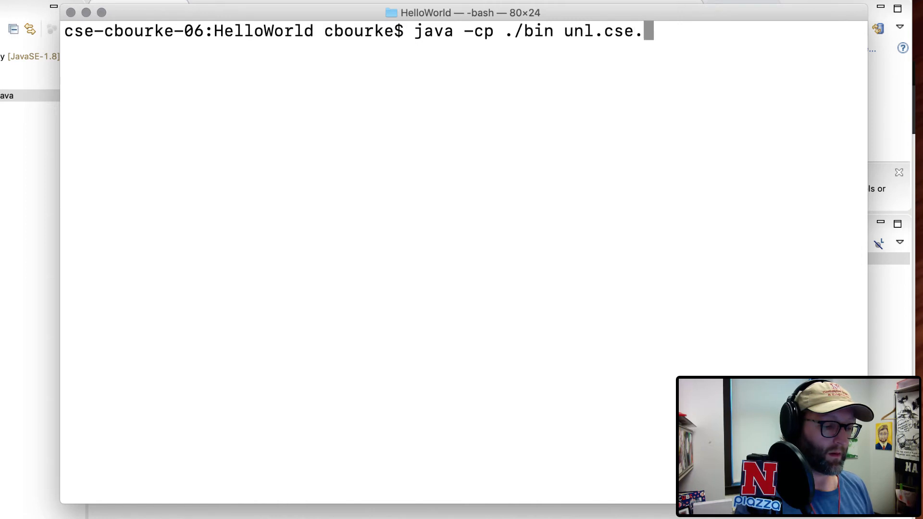
pyautogui.write('HelloWorld')
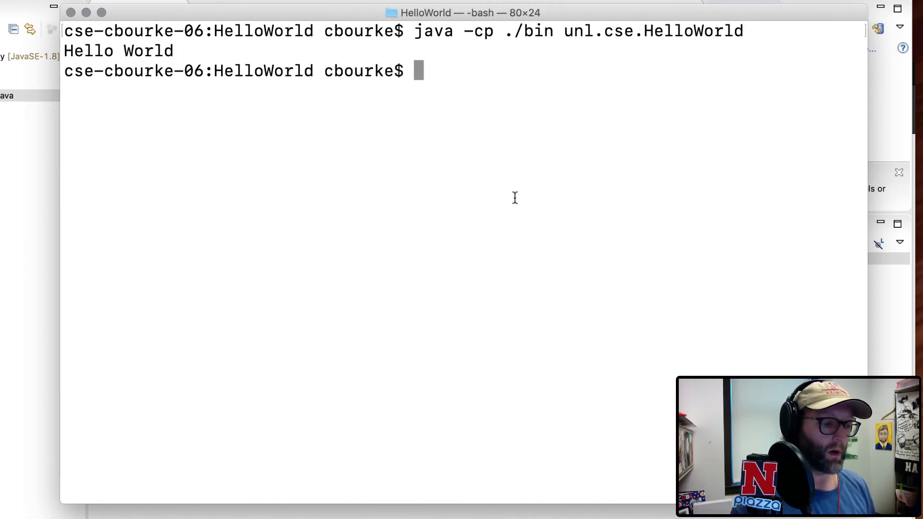
pyautogui.moveTo(497, 90)
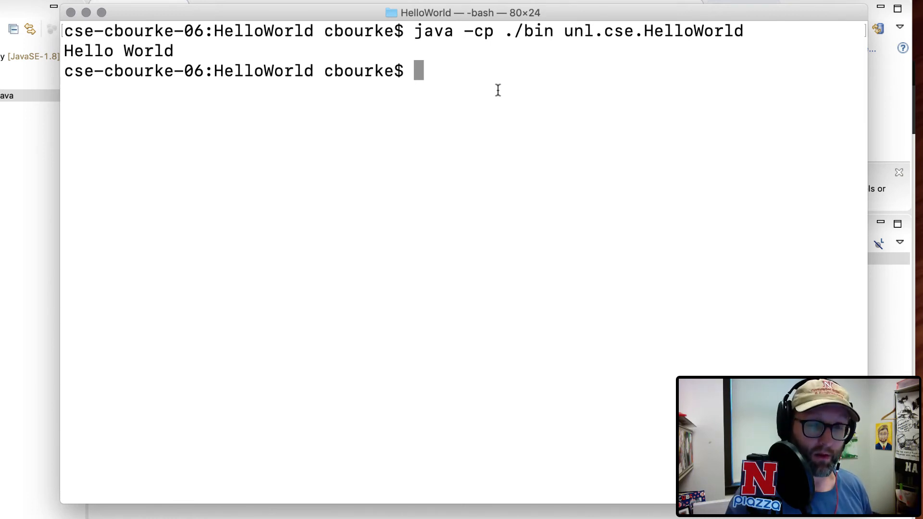
pyautogui.doubleClick(537, 31)
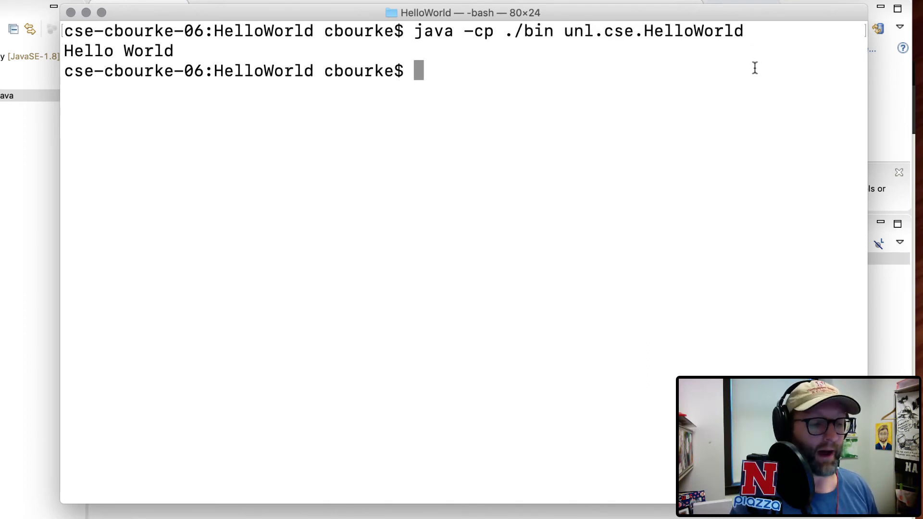
pyautogui.doubleClick(654, 31)
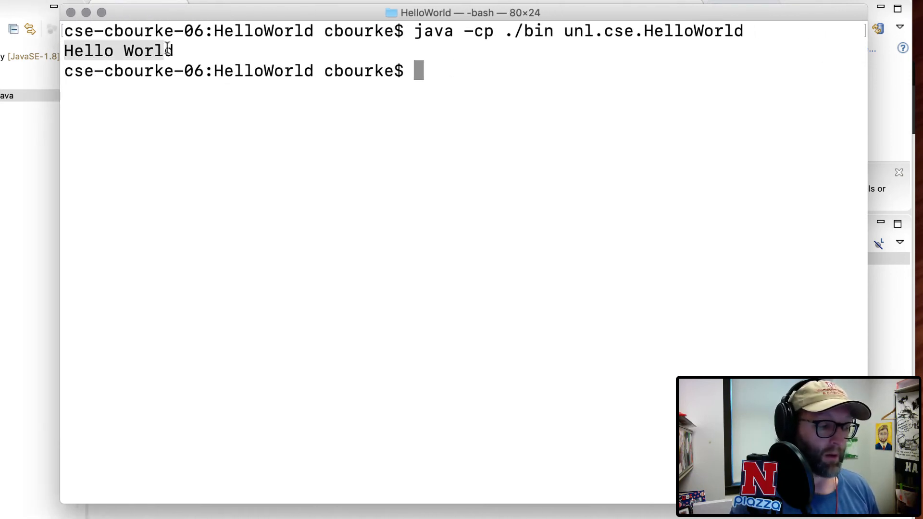
pyautogui.moveTo(293, 126)
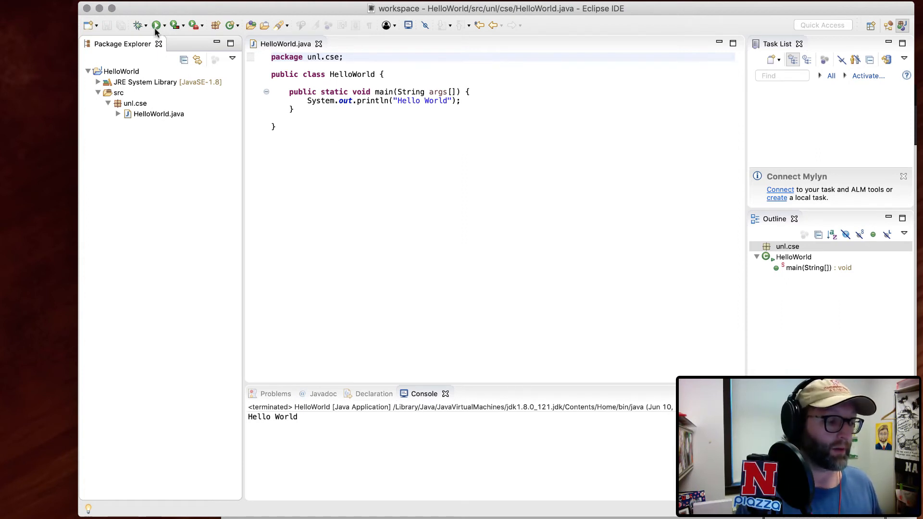
pyautogui.click(174, 25)
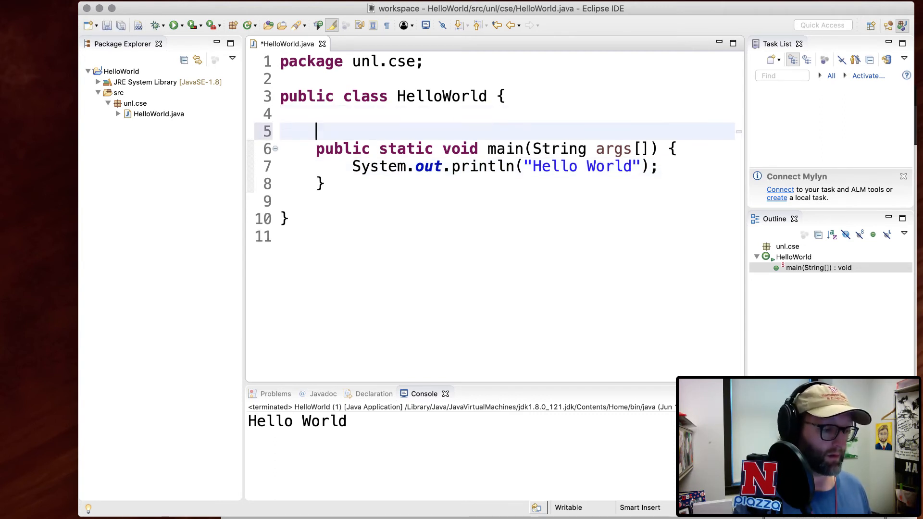
pyautogui.write('//single l')
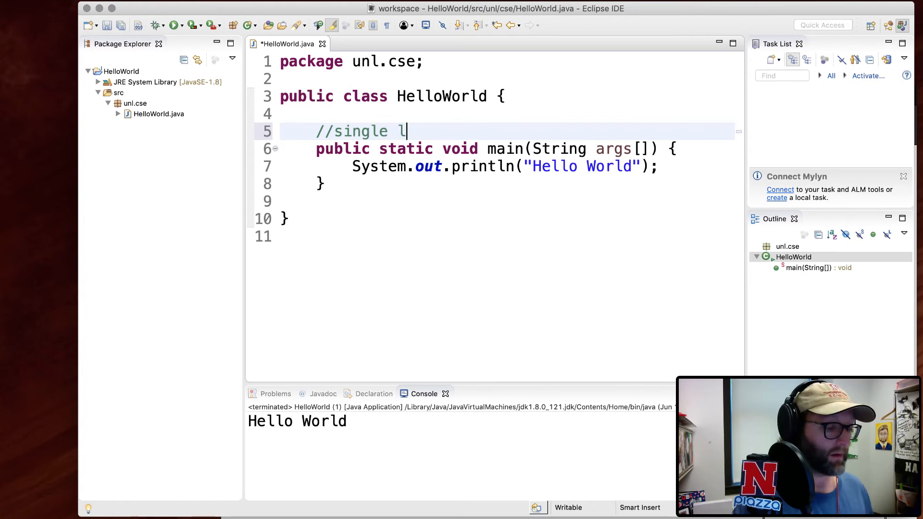
pyautogui.write('ine comments')
pyautogui.write('* This is a multiple')
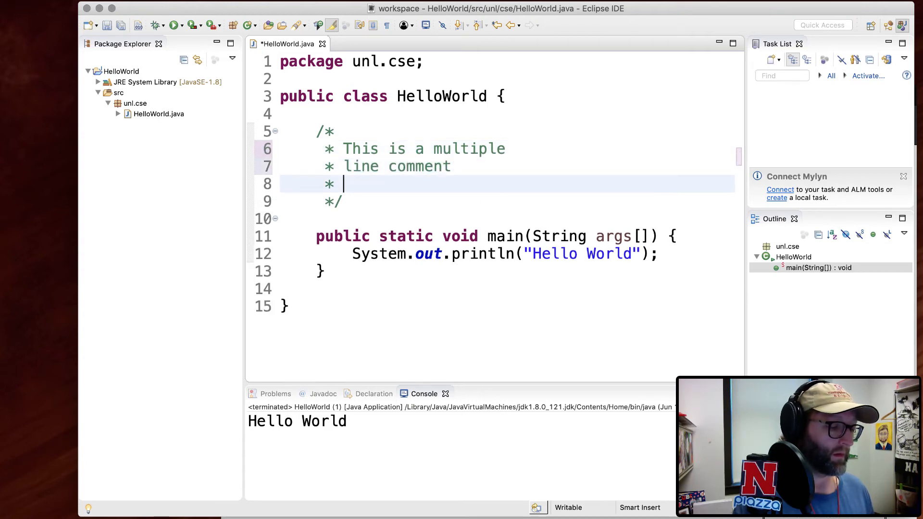
pyautogui.write('wow!')
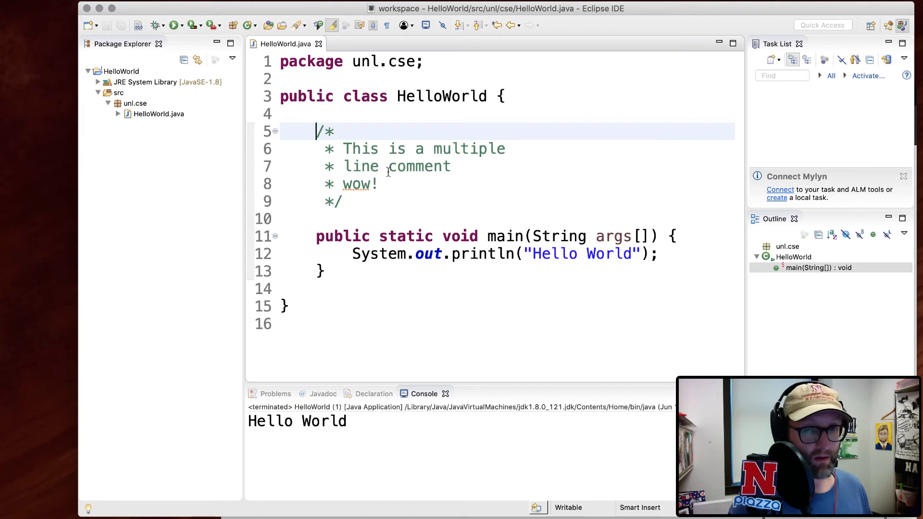
pyautogui.click(280, 148)
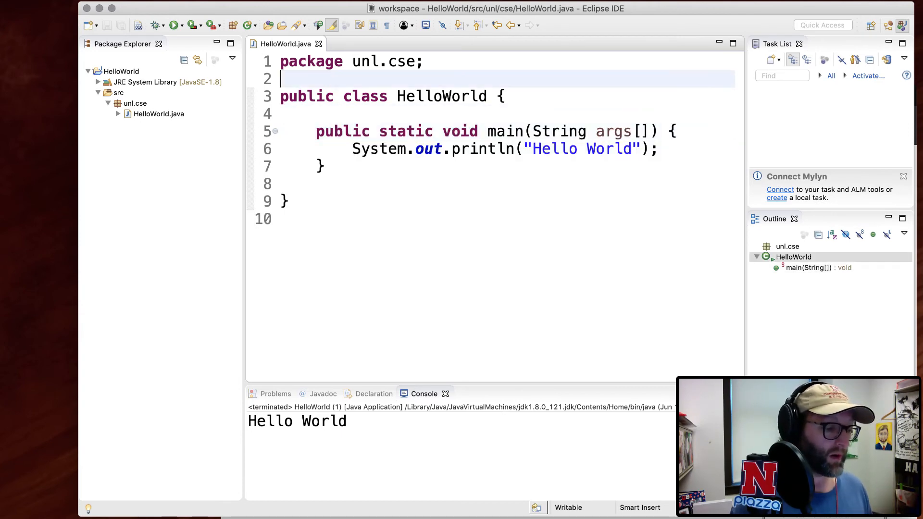
# Insert a blank line after the package declaration, above the HelloWorld class
pyautogui.press('enter')
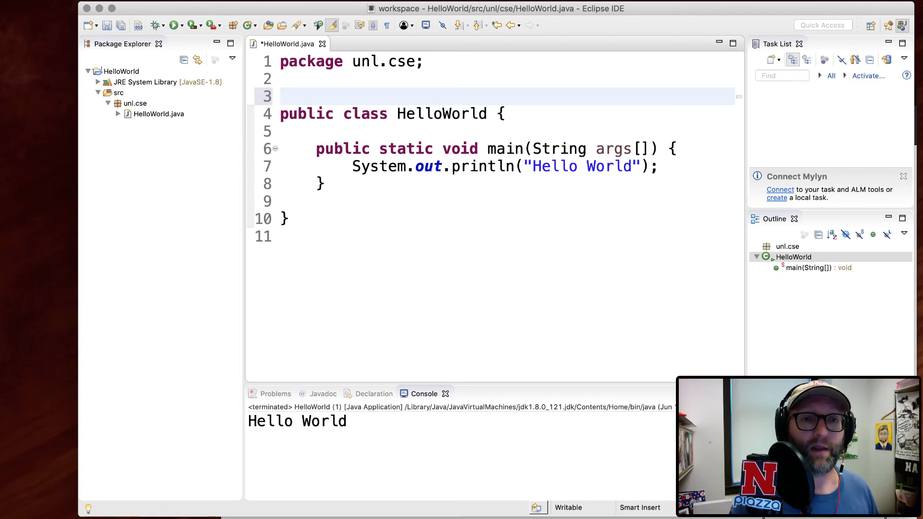
# Start the class Javadoc above HelloWorld describing it as a typical hello world program
pyautogui.click(282, 97)
pyautogui.write('/**')
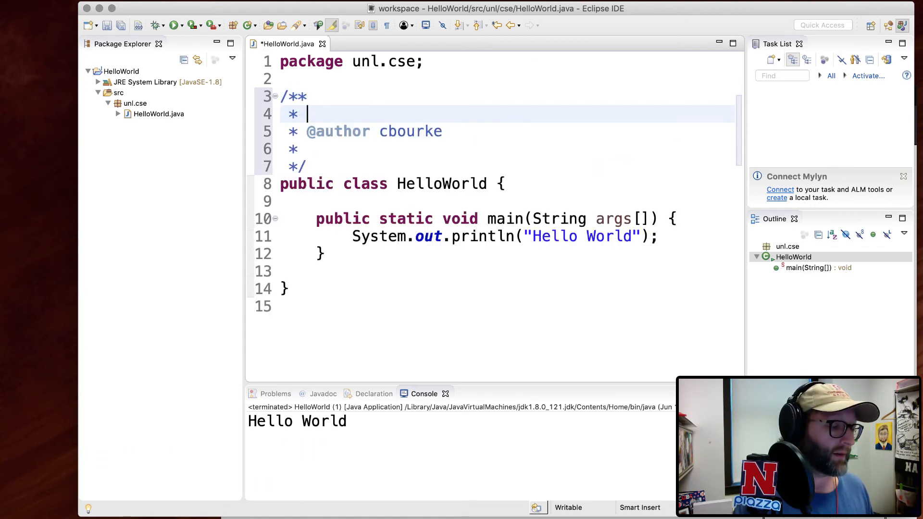
pyautogui.press('cmd+s')
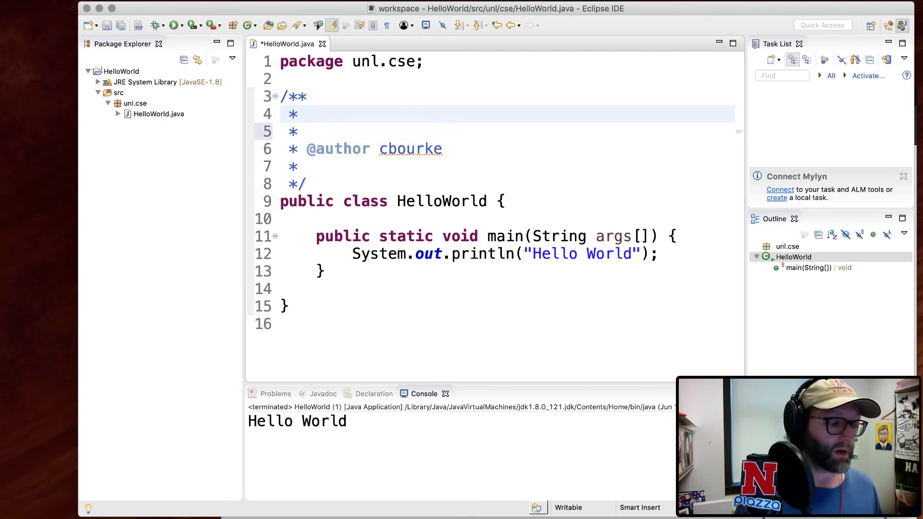
pyautogui.press('enter')
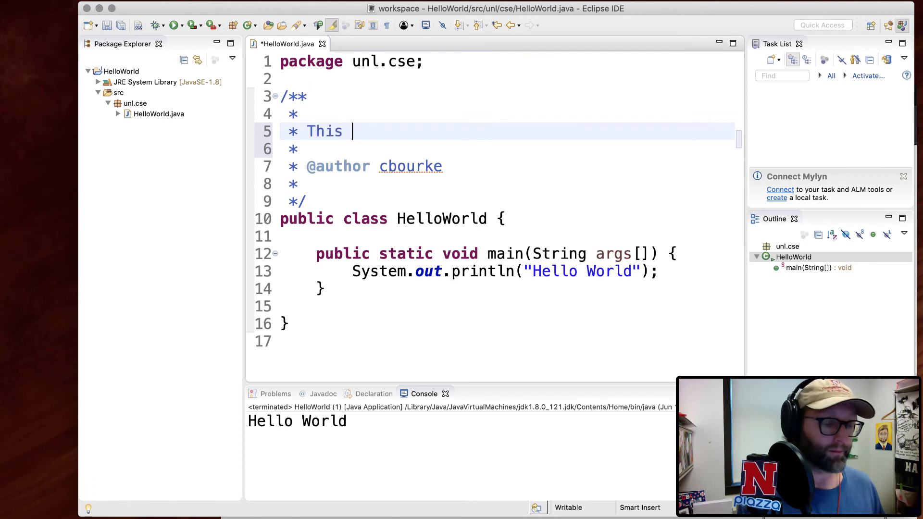
pyautogui.write('is a typical hello world style pro')
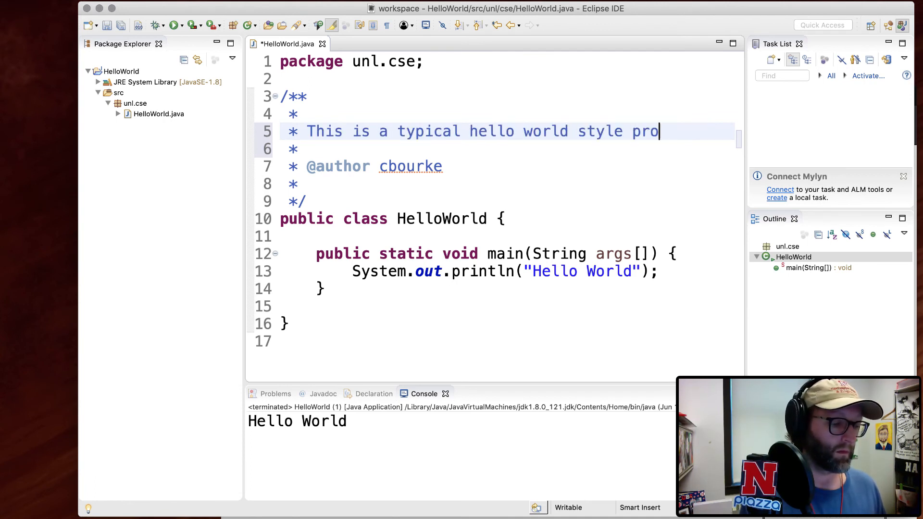
pyautogui.write('gram')
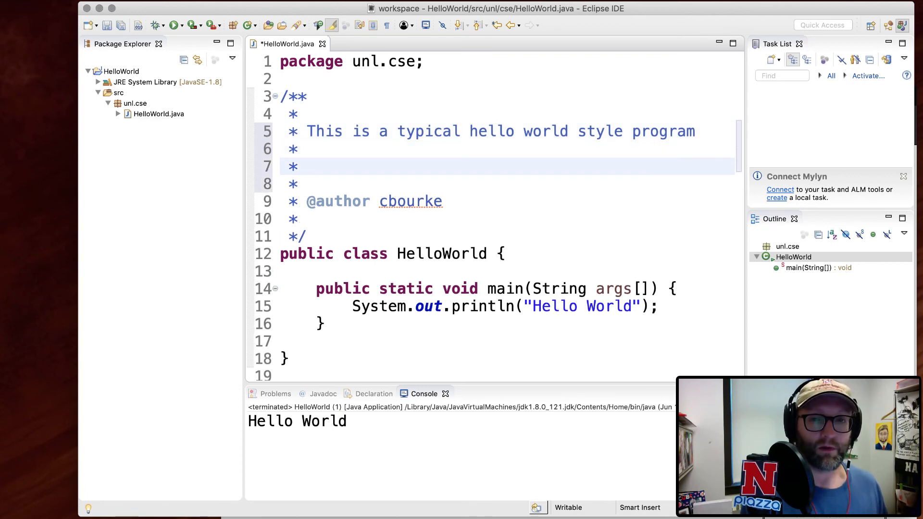
# Add a 'For more information' line with an <a href> link to Java Documentation
pyautogui.click(307, 166)
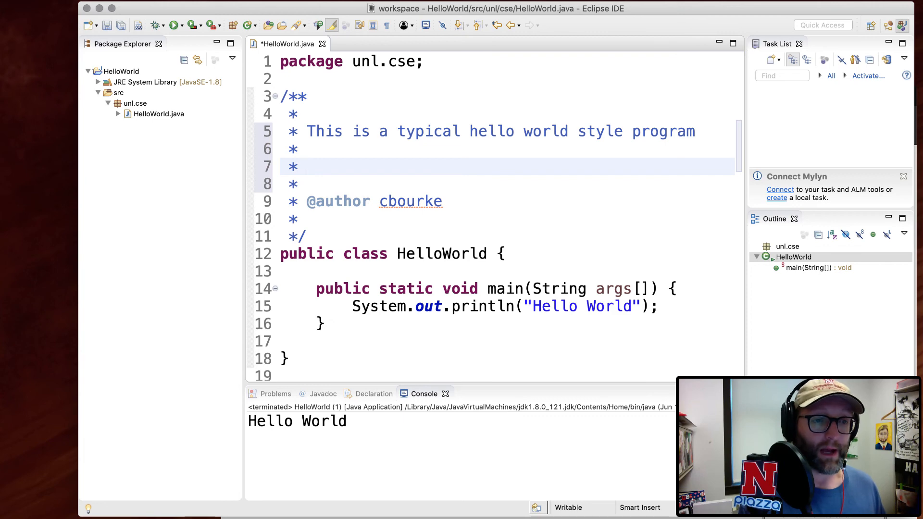
pyautogui.write('For more information on Java, see')
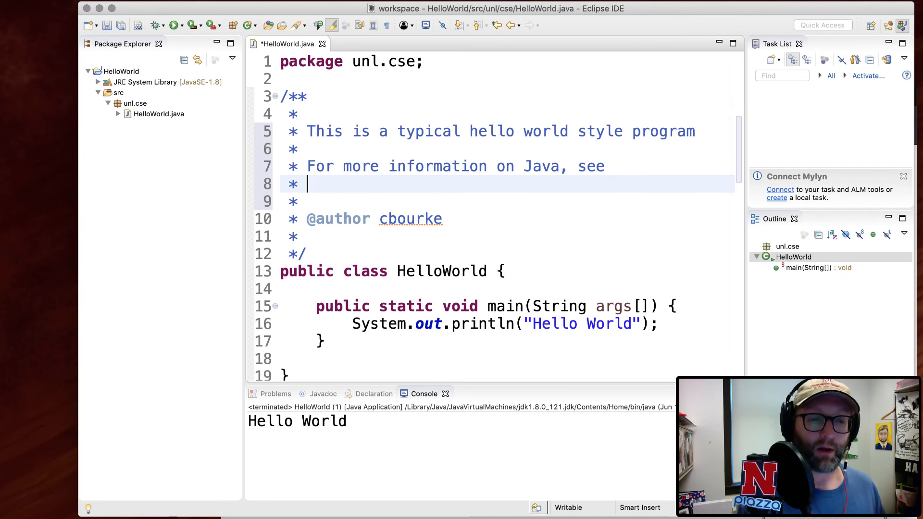
pyautogui.write('<a href=')
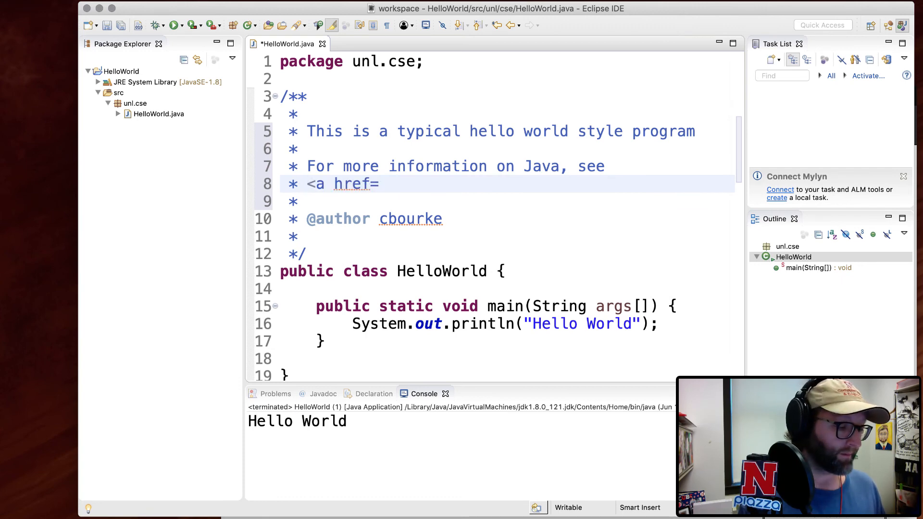
pyautogui.write('"">Java Docu')
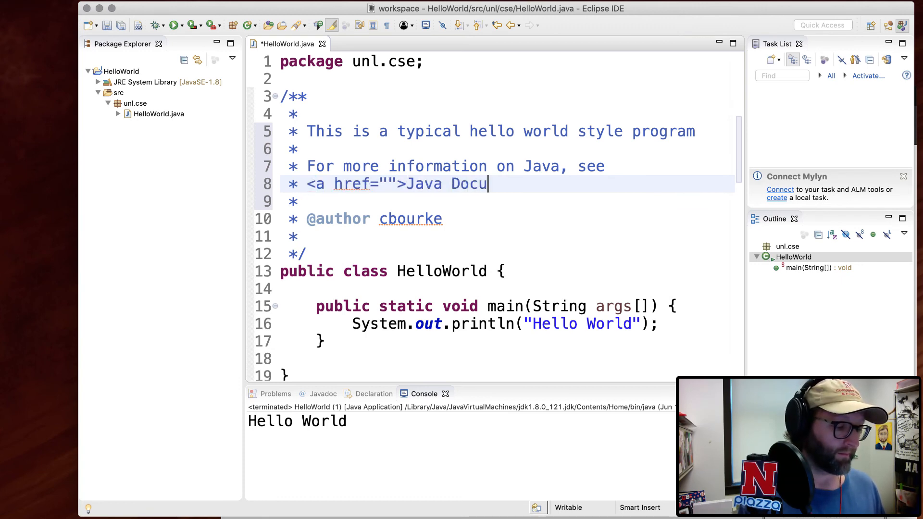
pyautogui.write('mentation</a>')
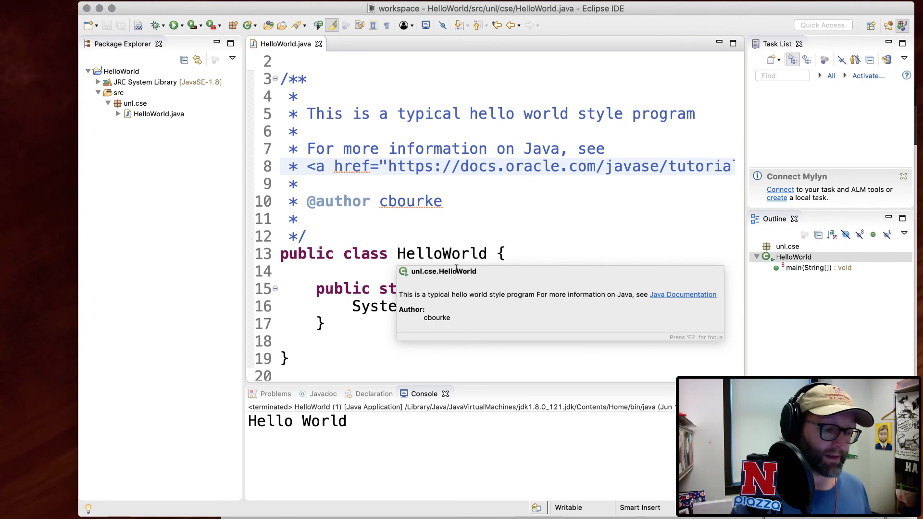
pyautogui.click(683, 295)
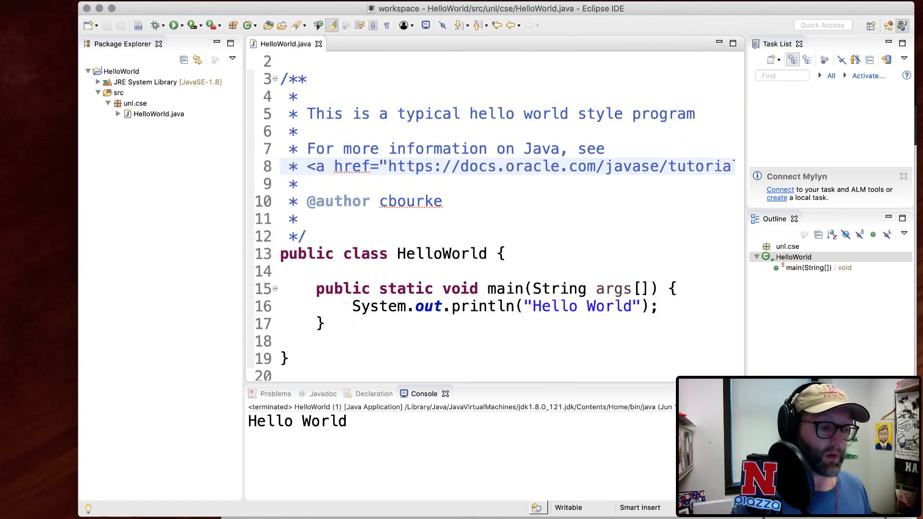
pyautogui.click(298, 184)
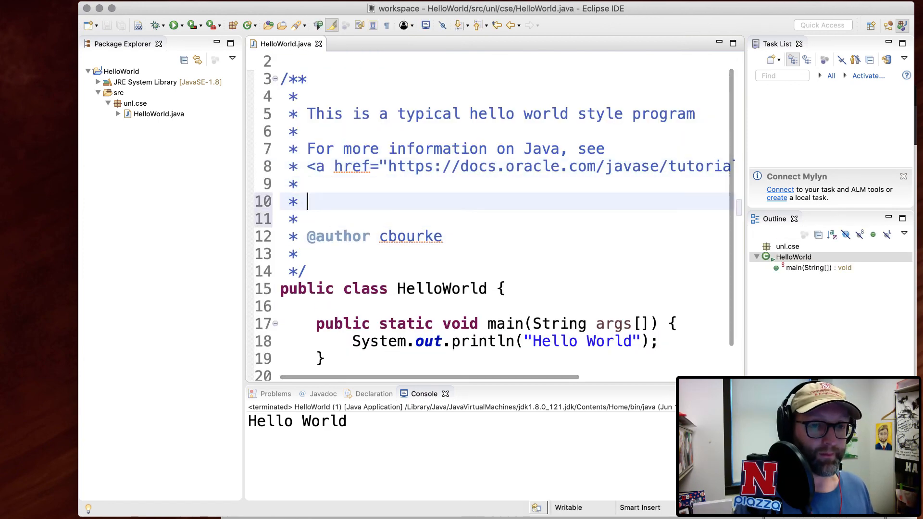
pyautogui.write('@link #main(String[])}')
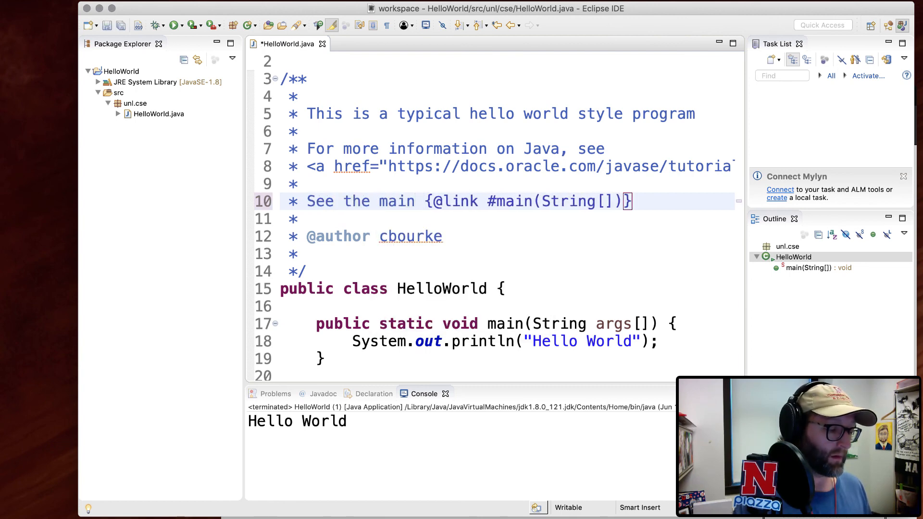
pyautogui.write('method here:')
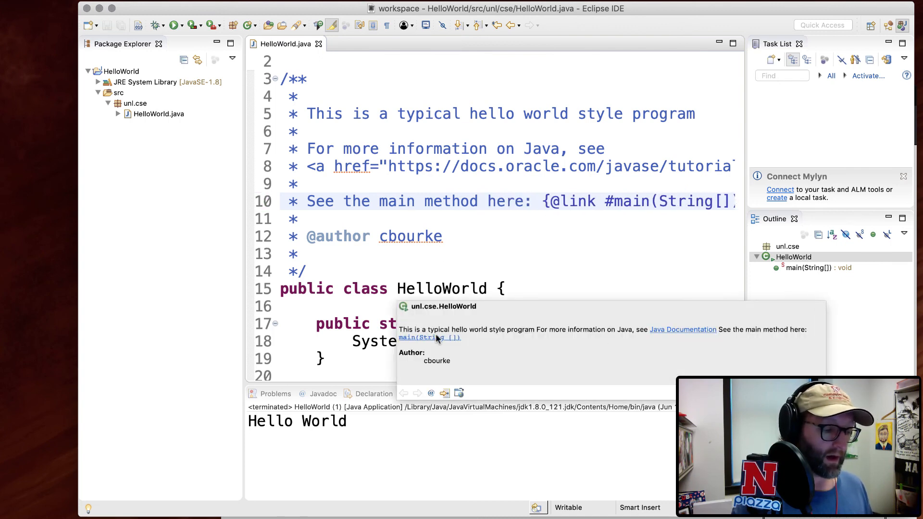
# Follow the main method link in the hover preview and return to the code above main
pyautogui.click(429, 338)
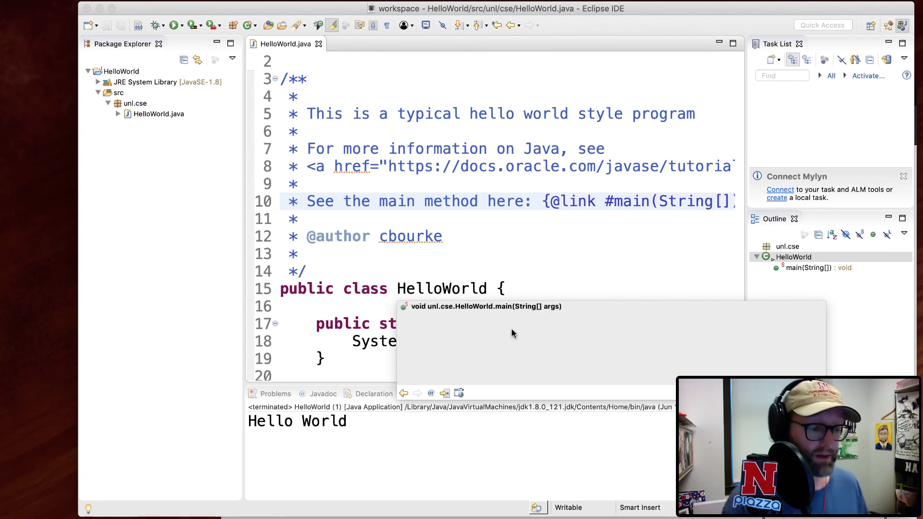
pyautogui.click(346, 306)
pyautogui.write('/**')
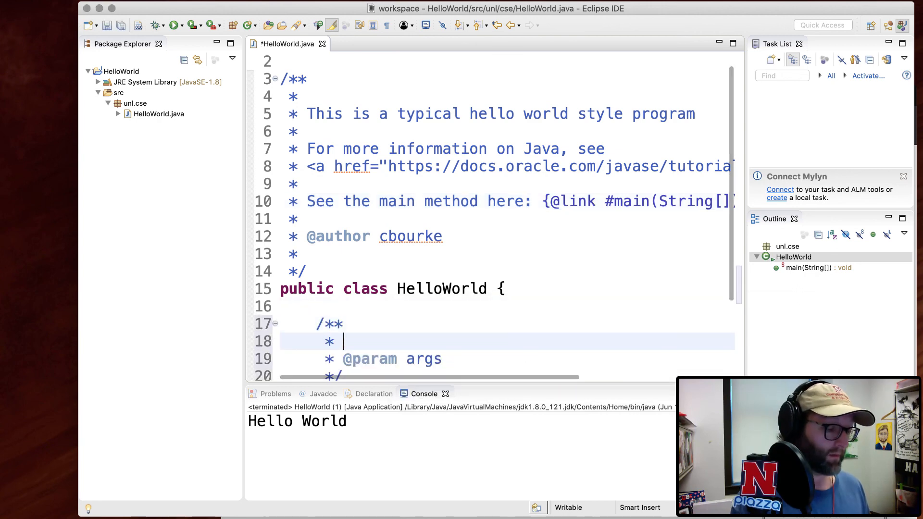
pyautogui.write('This is the main method')
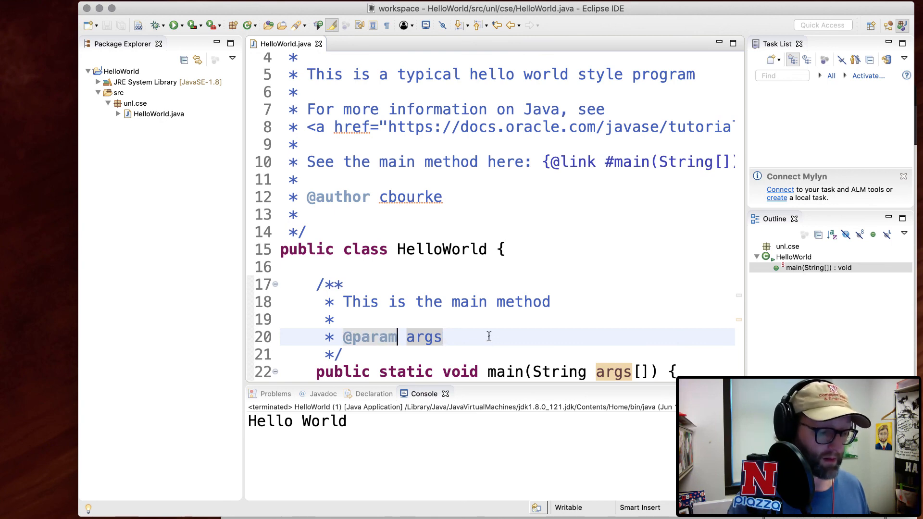
pyautogui.write('-')
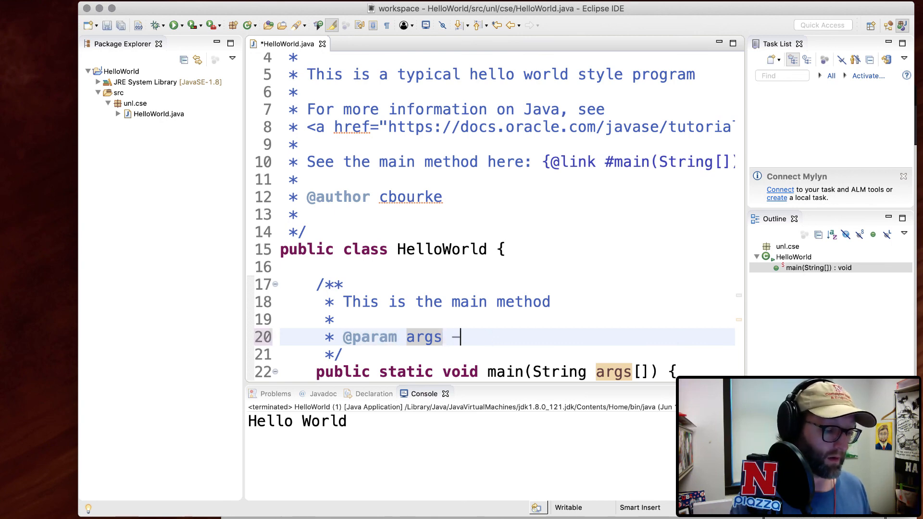
pyautogui.write('command line arguments')
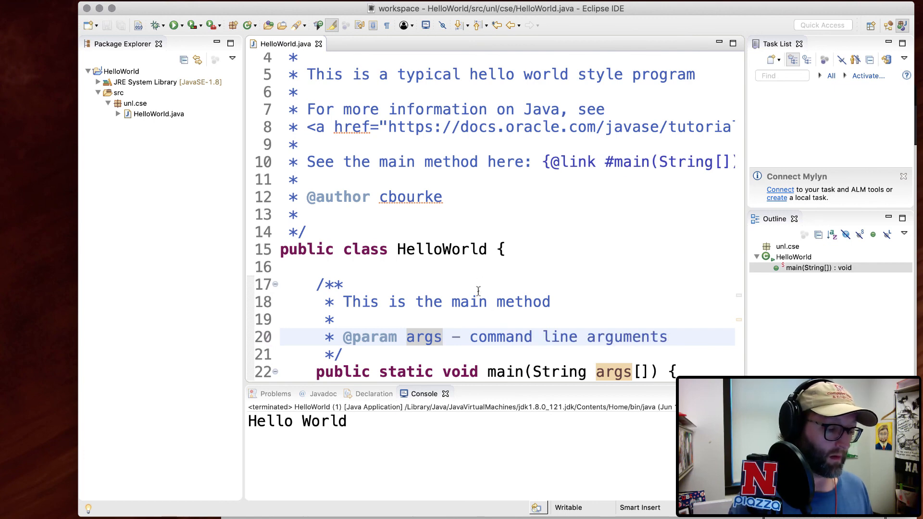
pyautogui.moveTo(614, 372)
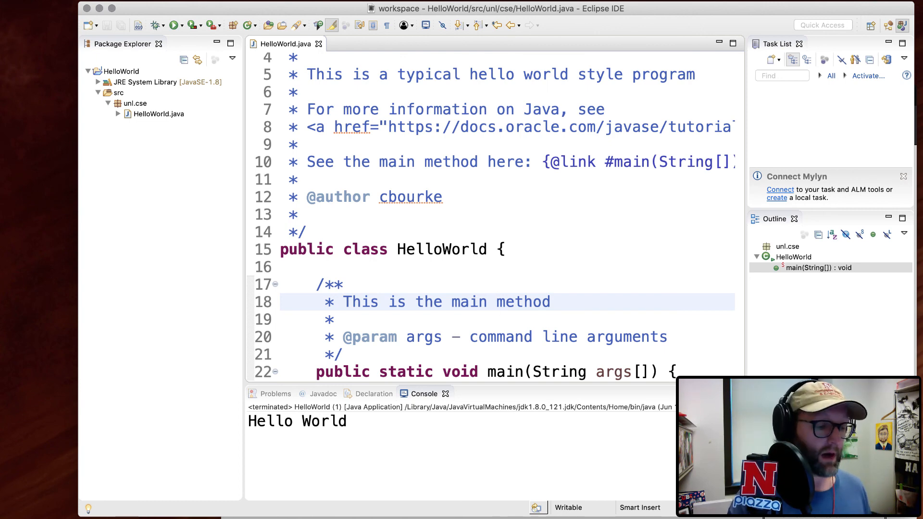
pyautogui.moveTo(465, 226)
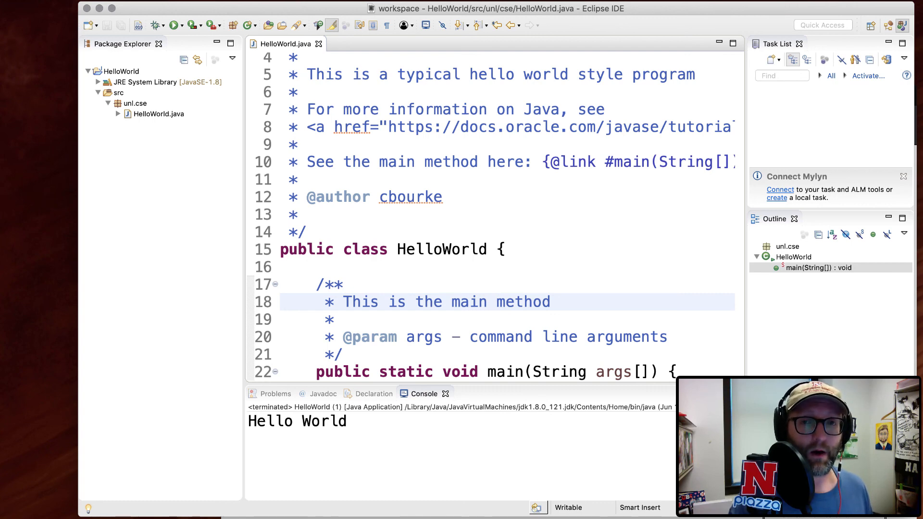
pyautogui.click(559, 337)
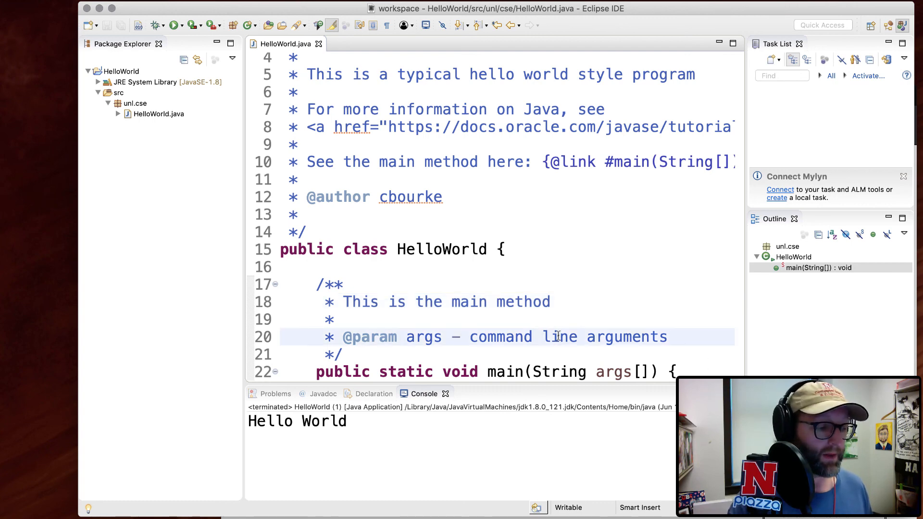